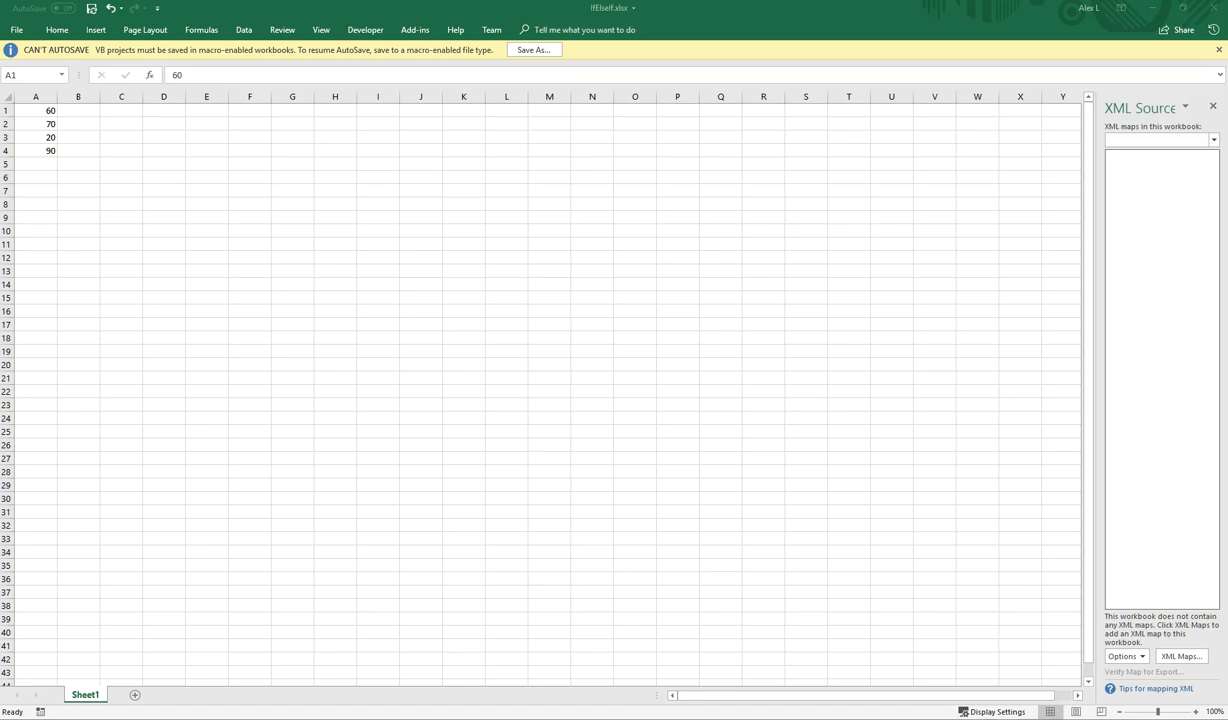
Step: Copy the 90 in A4 down column A through row 30 with the fill handle
left_click(36, 110)
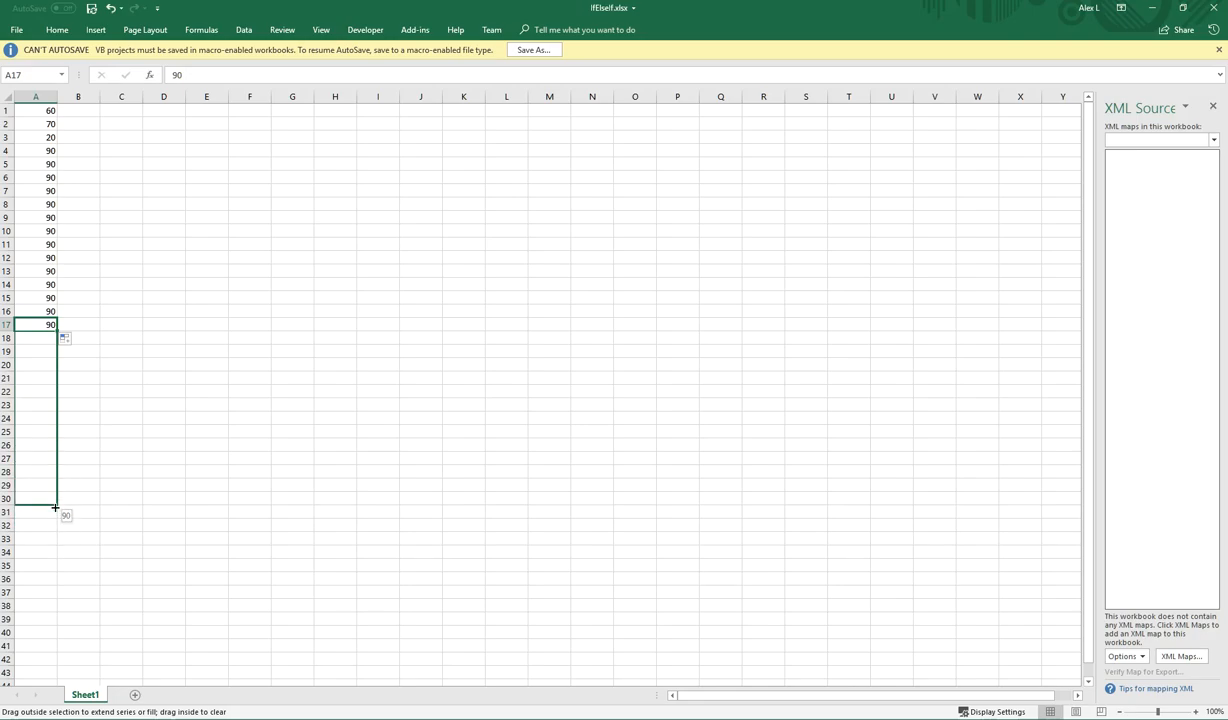
left_click_drag(54, 324, 54, 504)
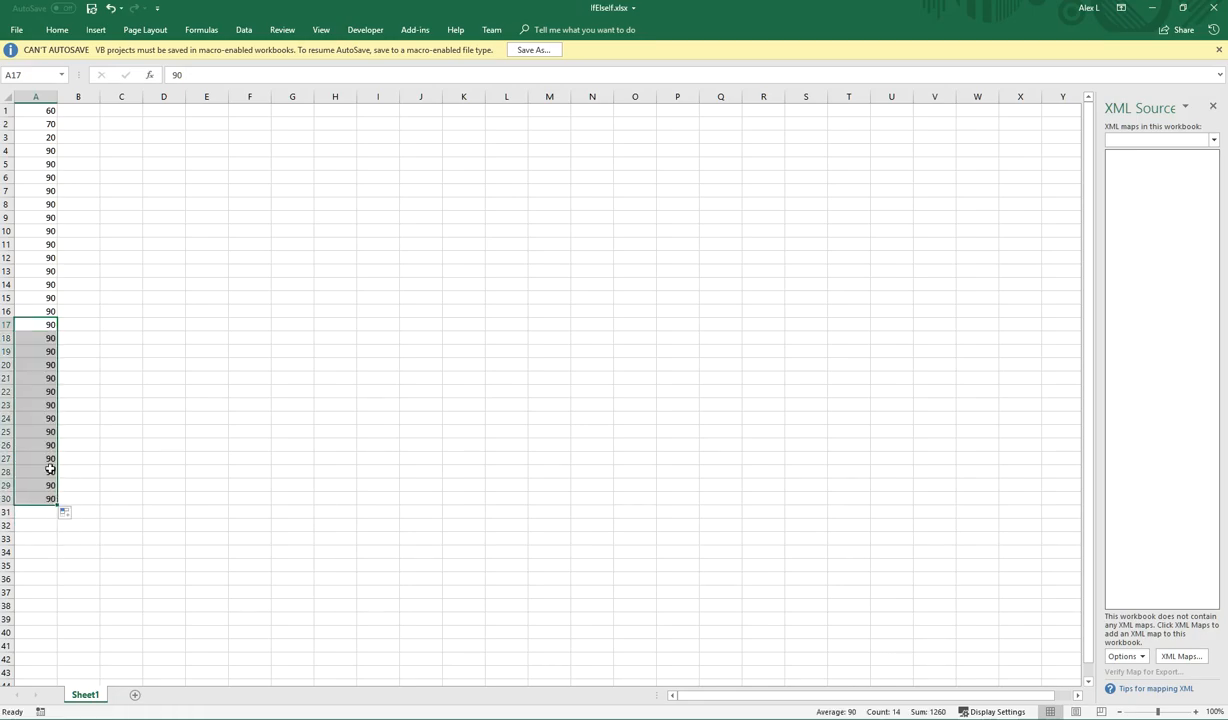
left_click(36, 110)
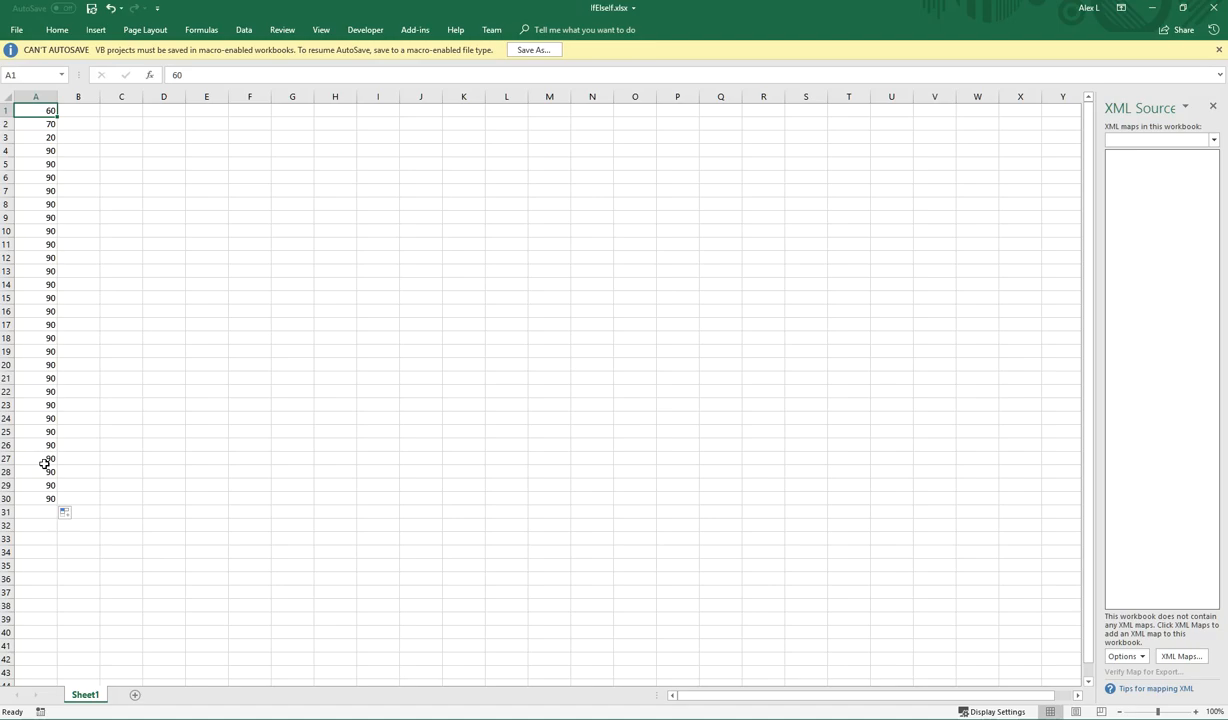
mouse_move(44, 412)
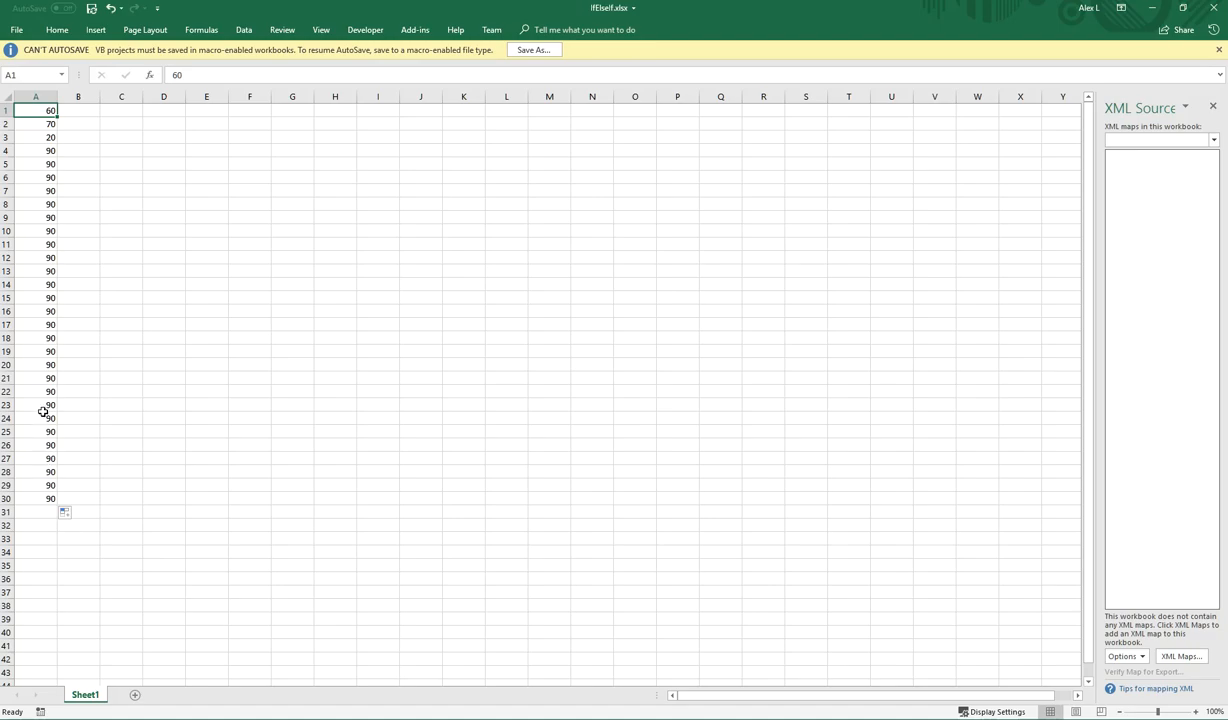
mouse_move(32, 128)
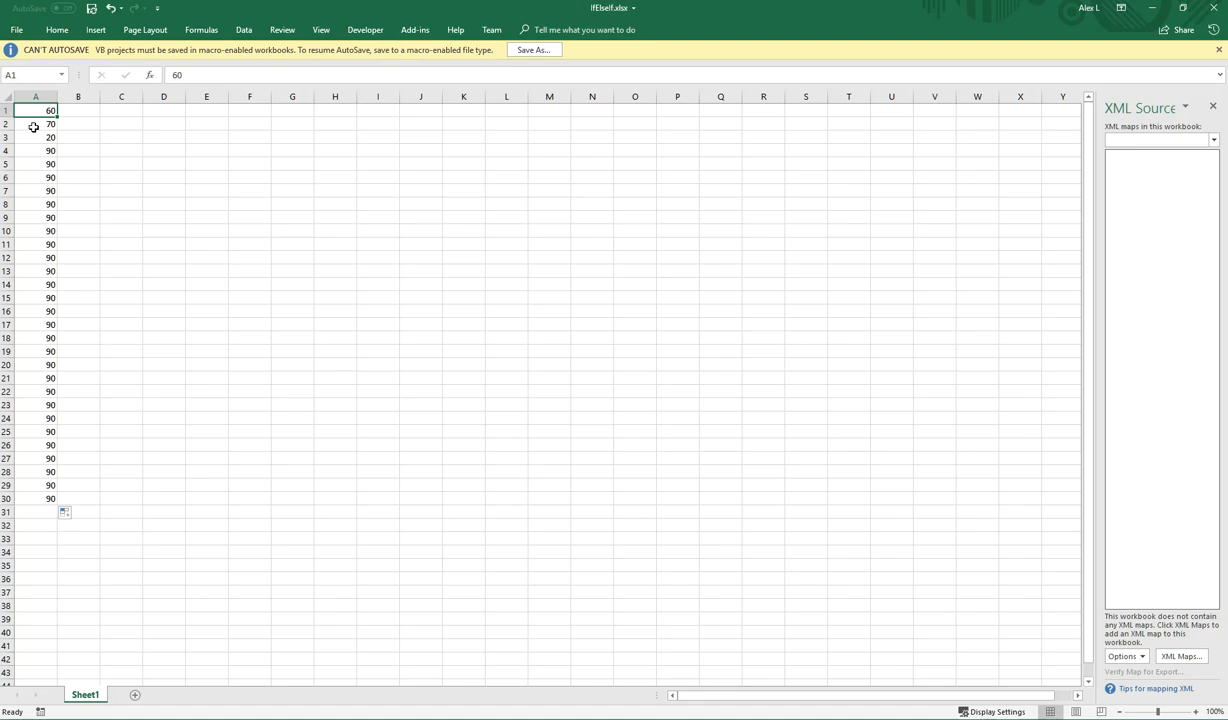
mouse_move(36, 112)
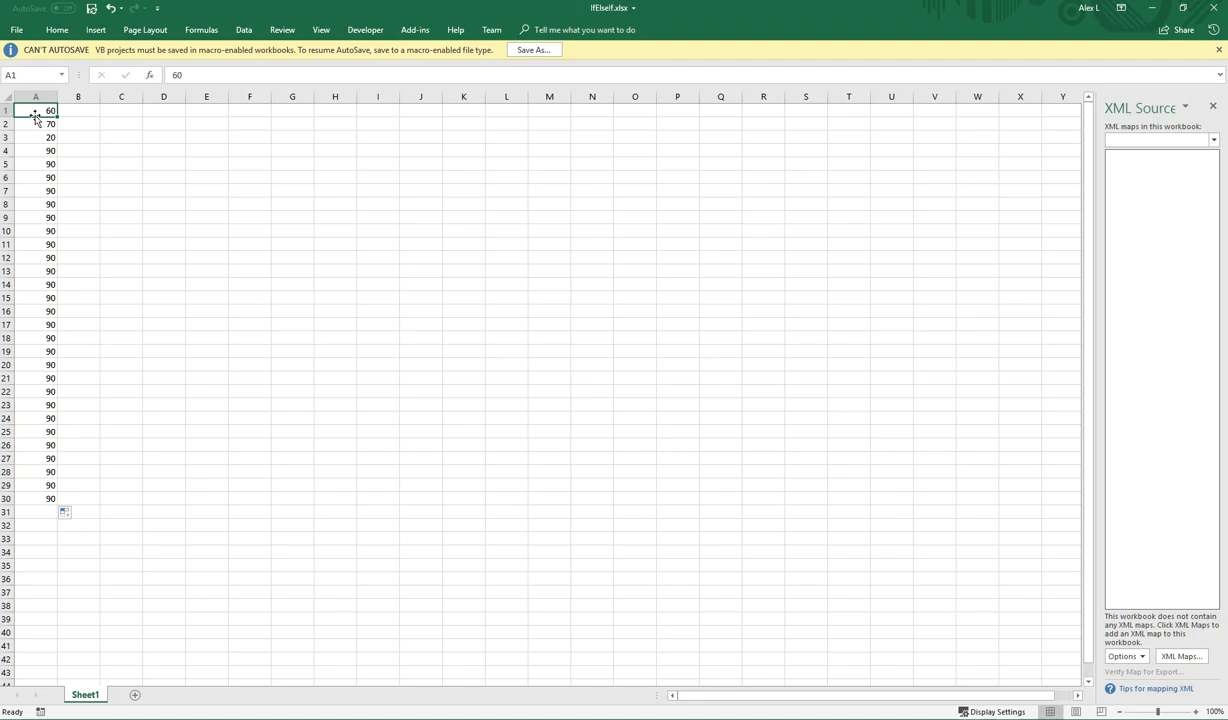
mouse_move(32, 128)
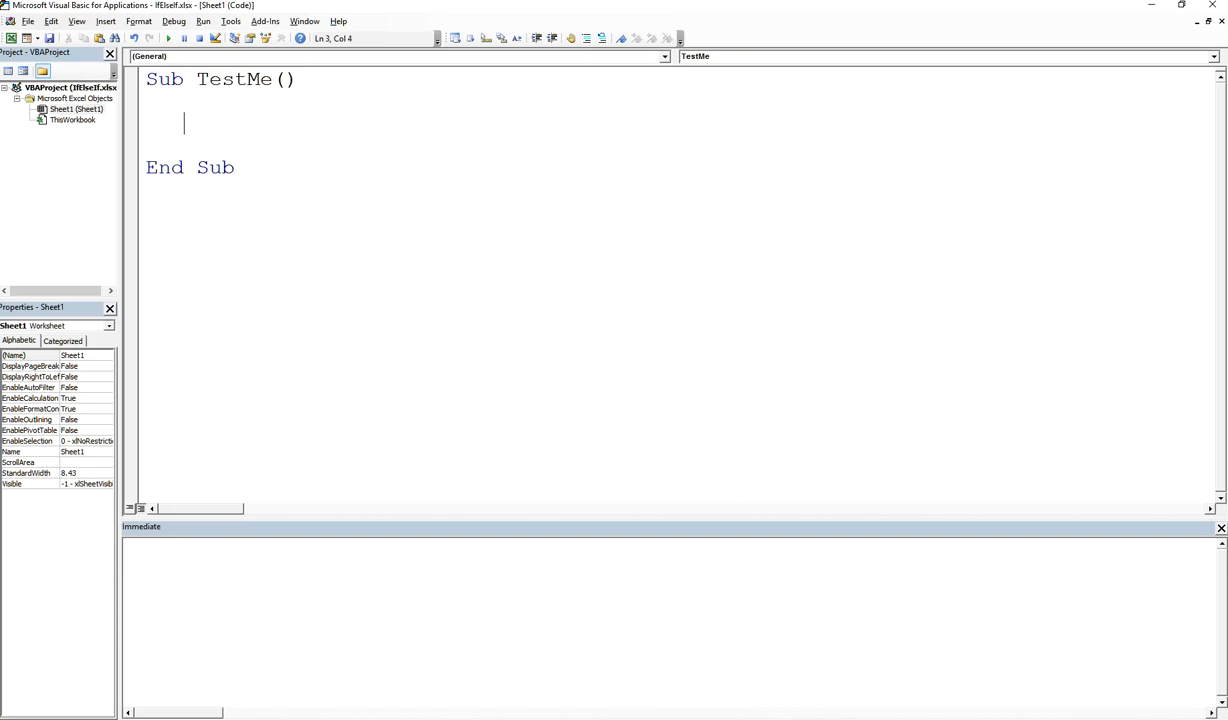
Step: Declare testscore As Integer and assign it Cells(1, 1).Value
type("Dim")
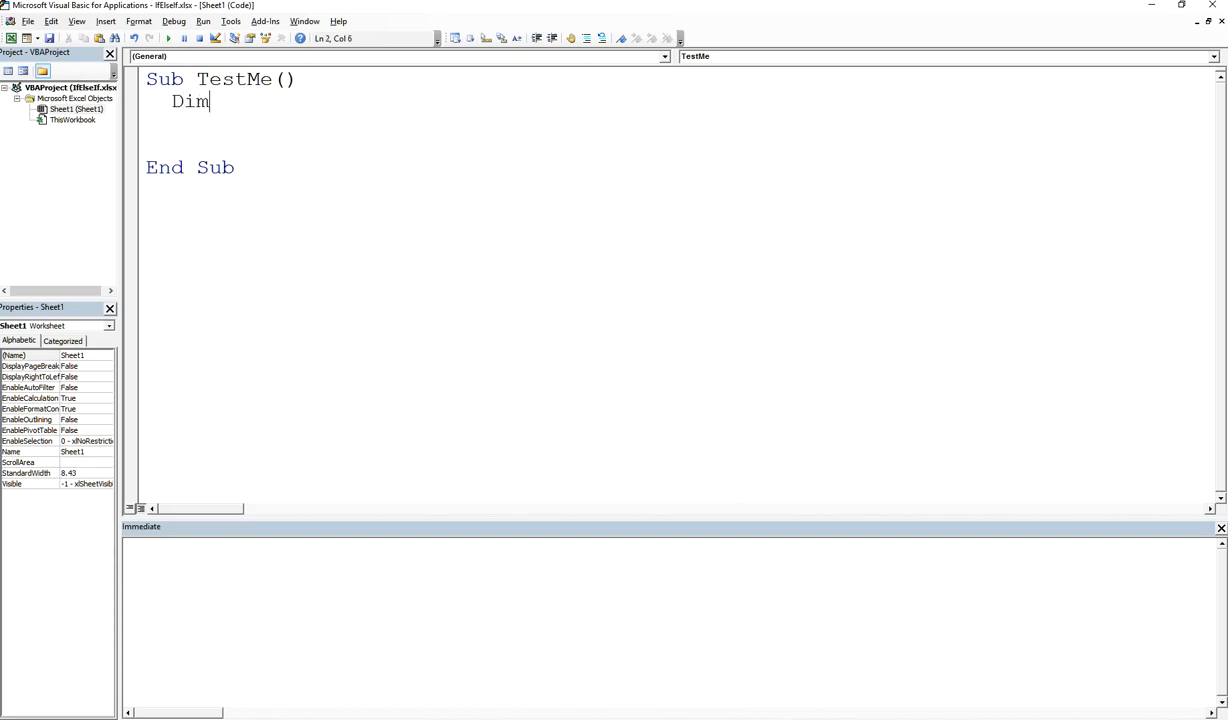
type("testscore")
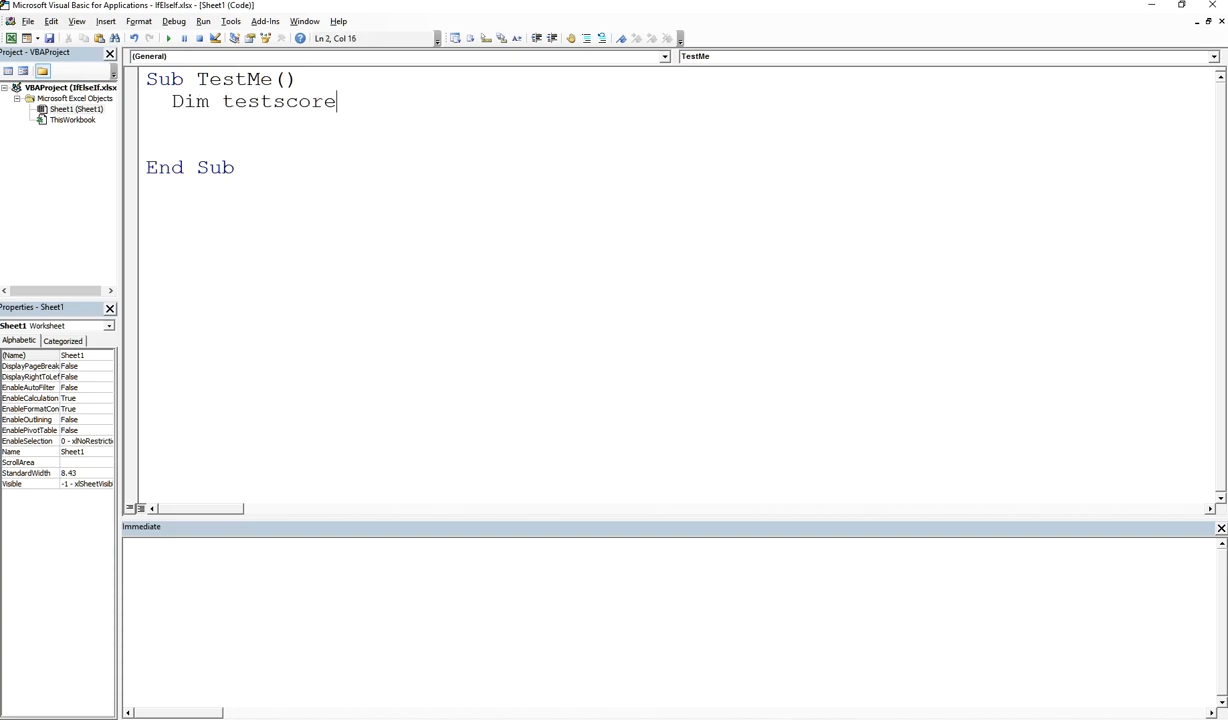
type("as Integer")
type("tes")
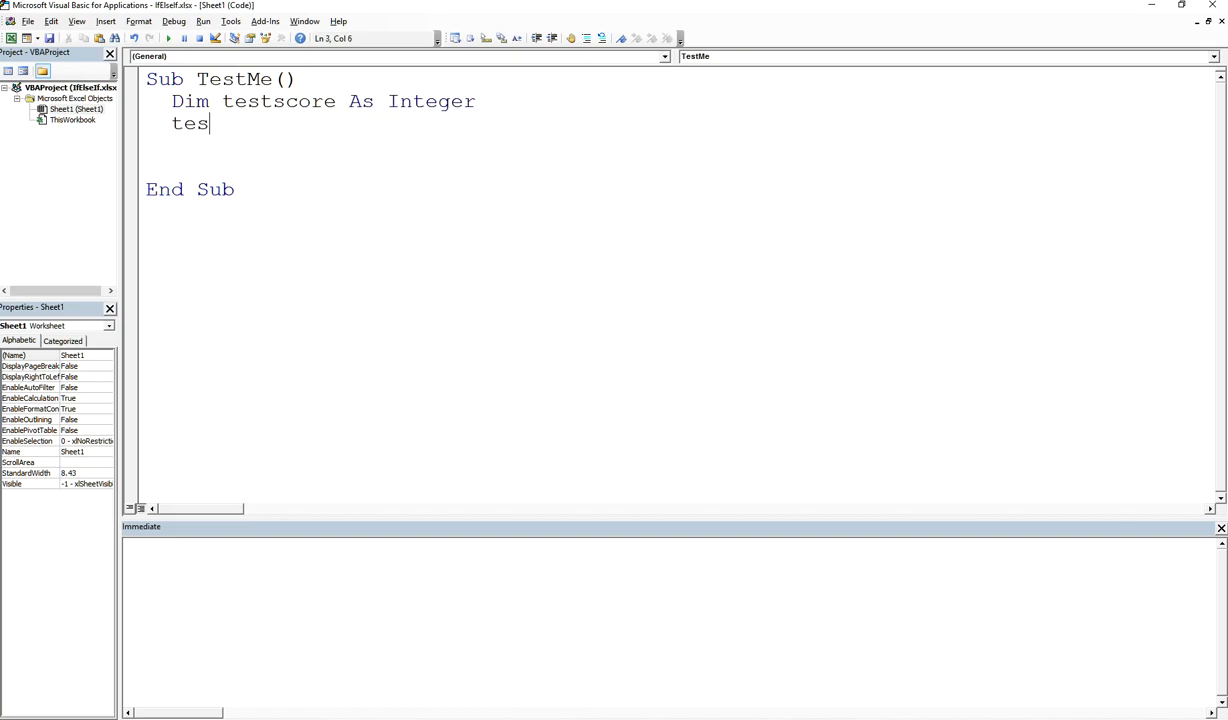
type("tscore")
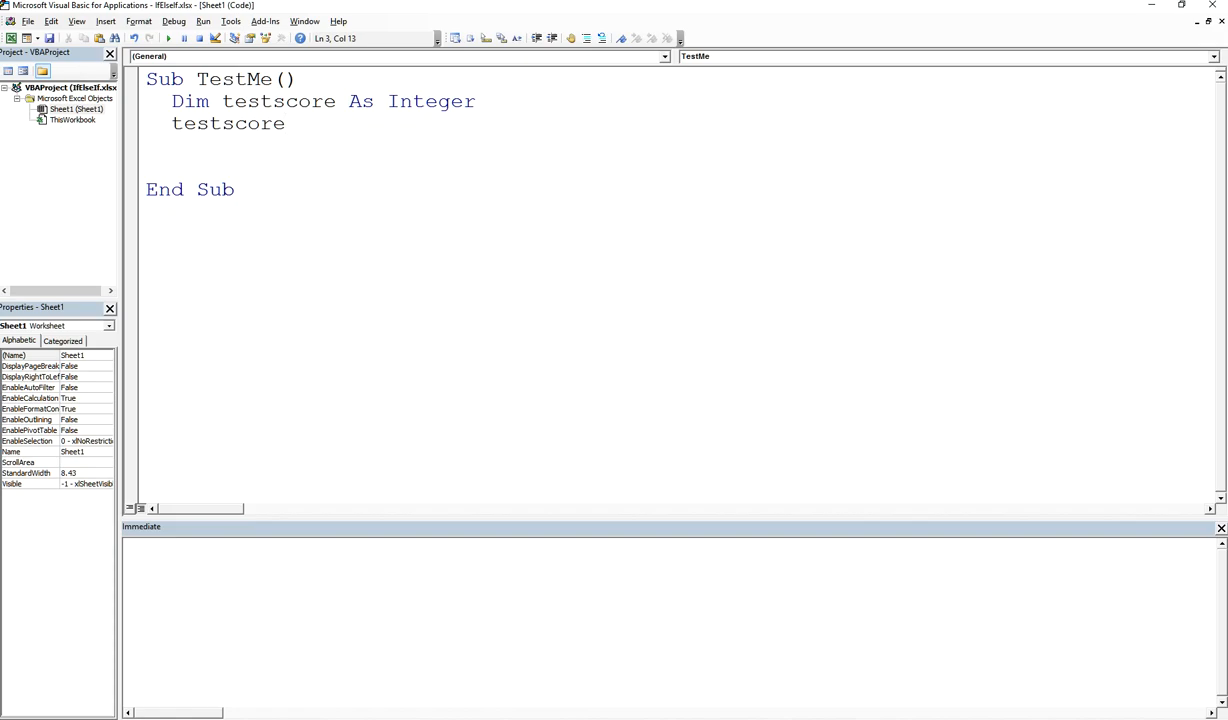
type("=")
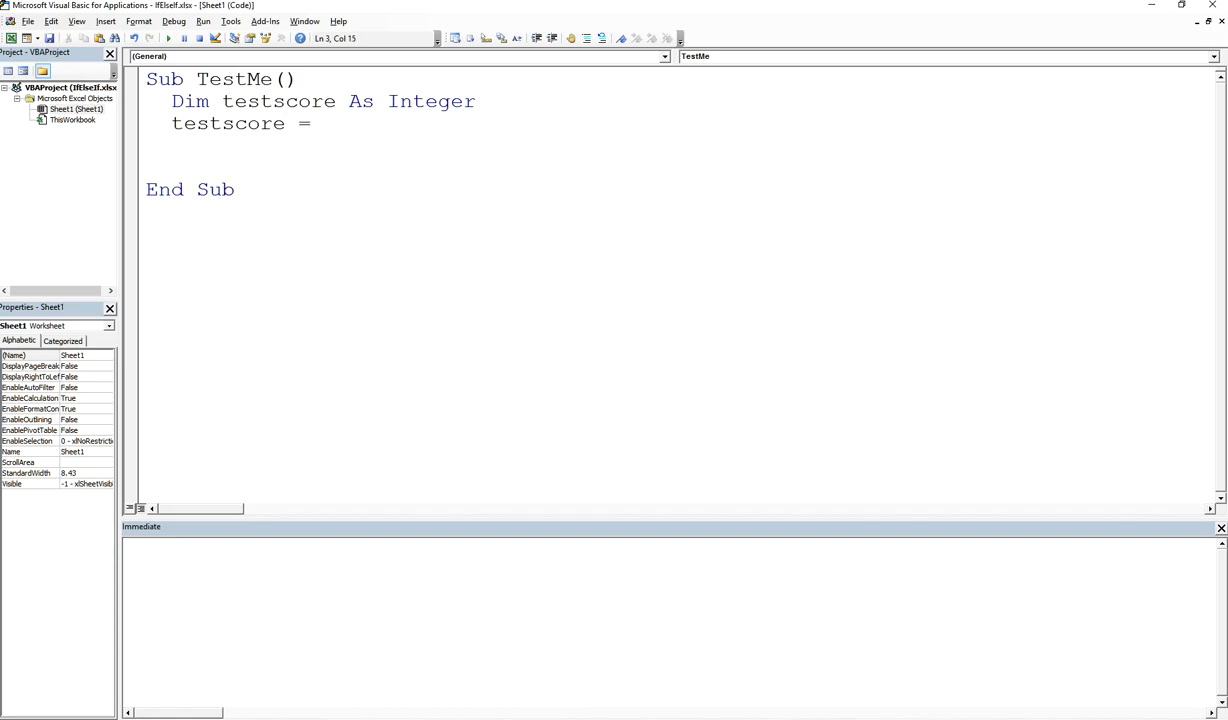
type("C")
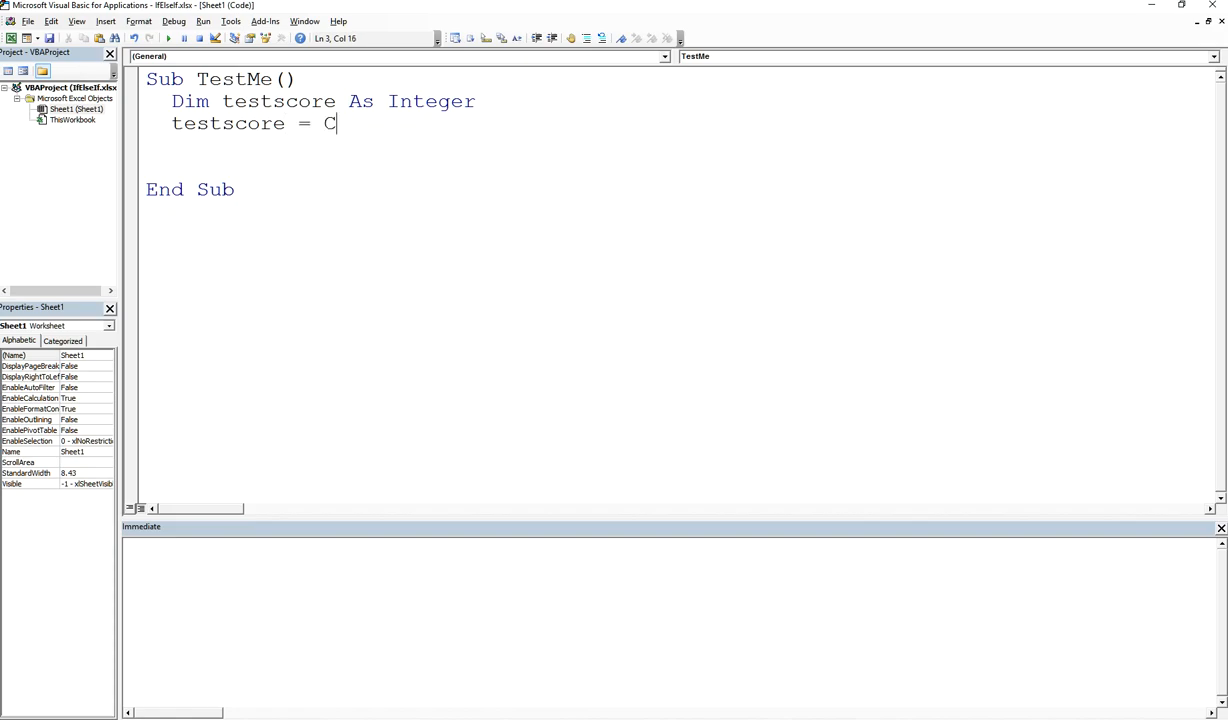
type("ells(1,")
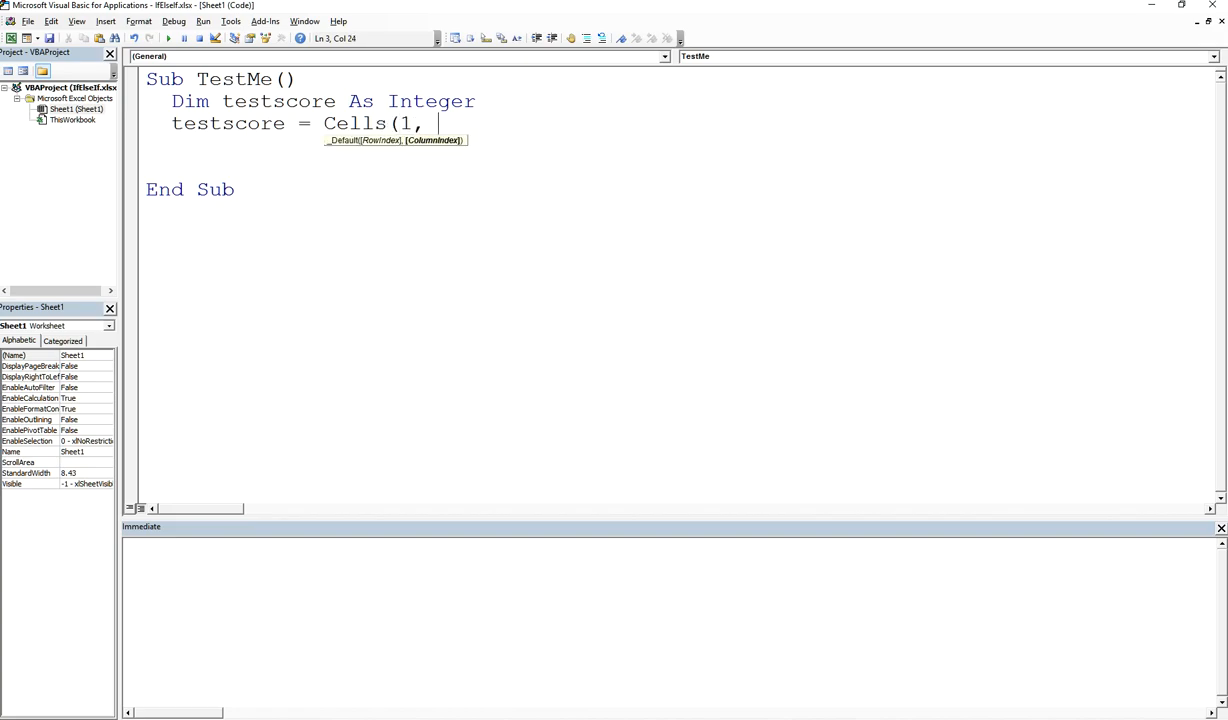
type("1)")
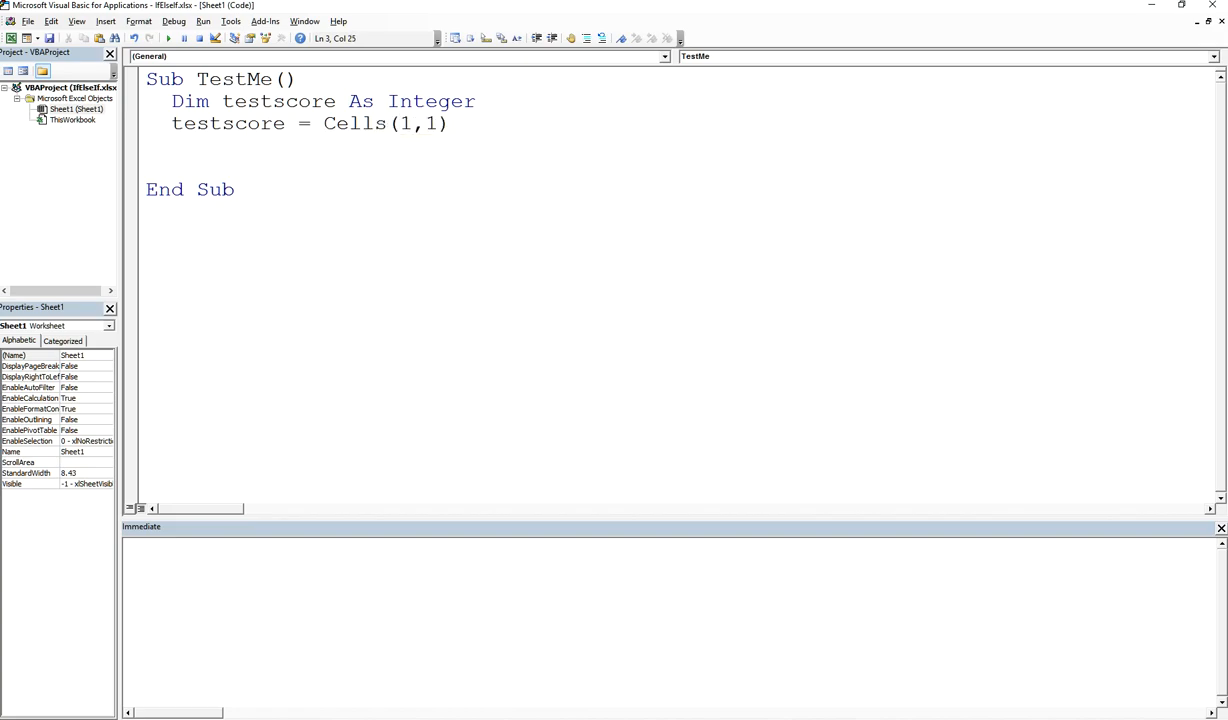
type(".Valuegv")
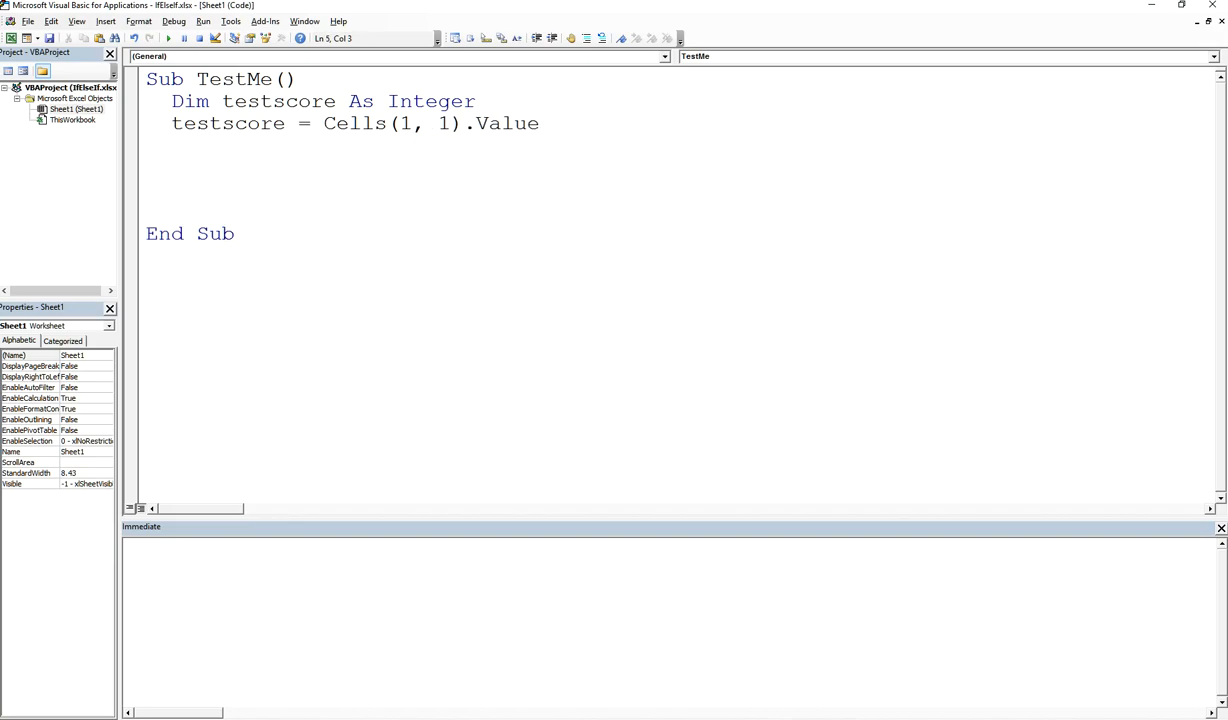
Step: Add Debug.Print (testscore) to send the A1 score to the Immediate window
type("Debug.Print")
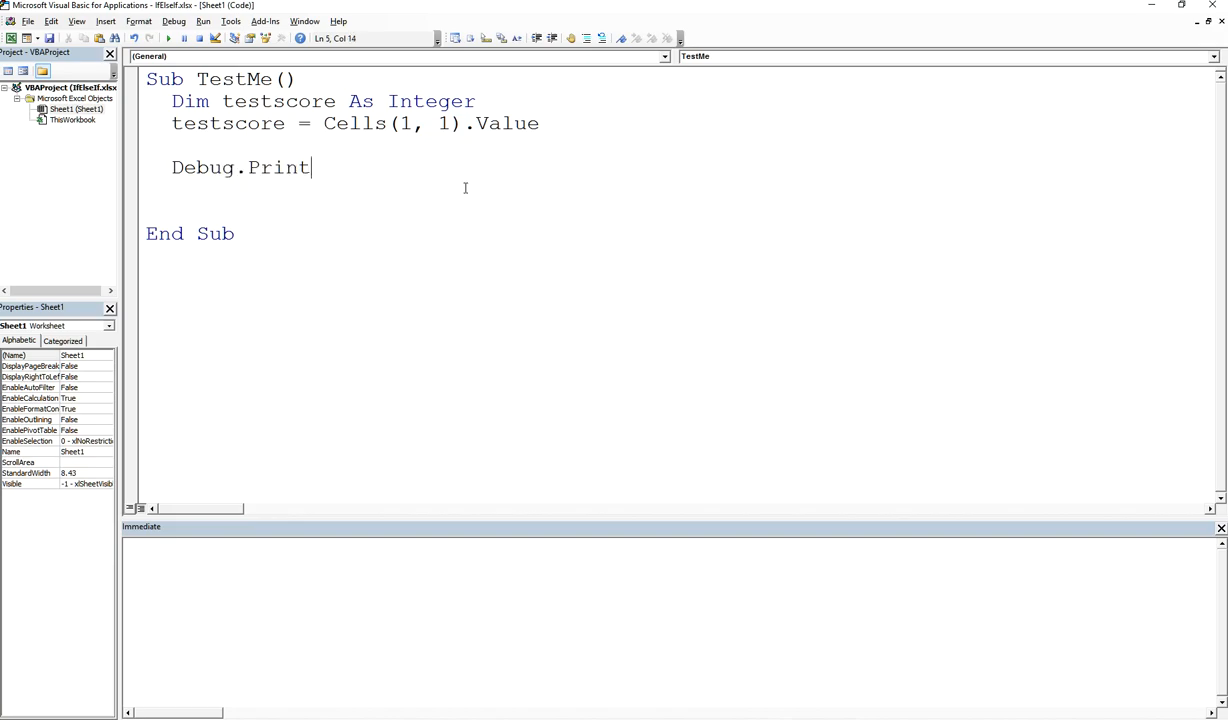
type("(testsc")
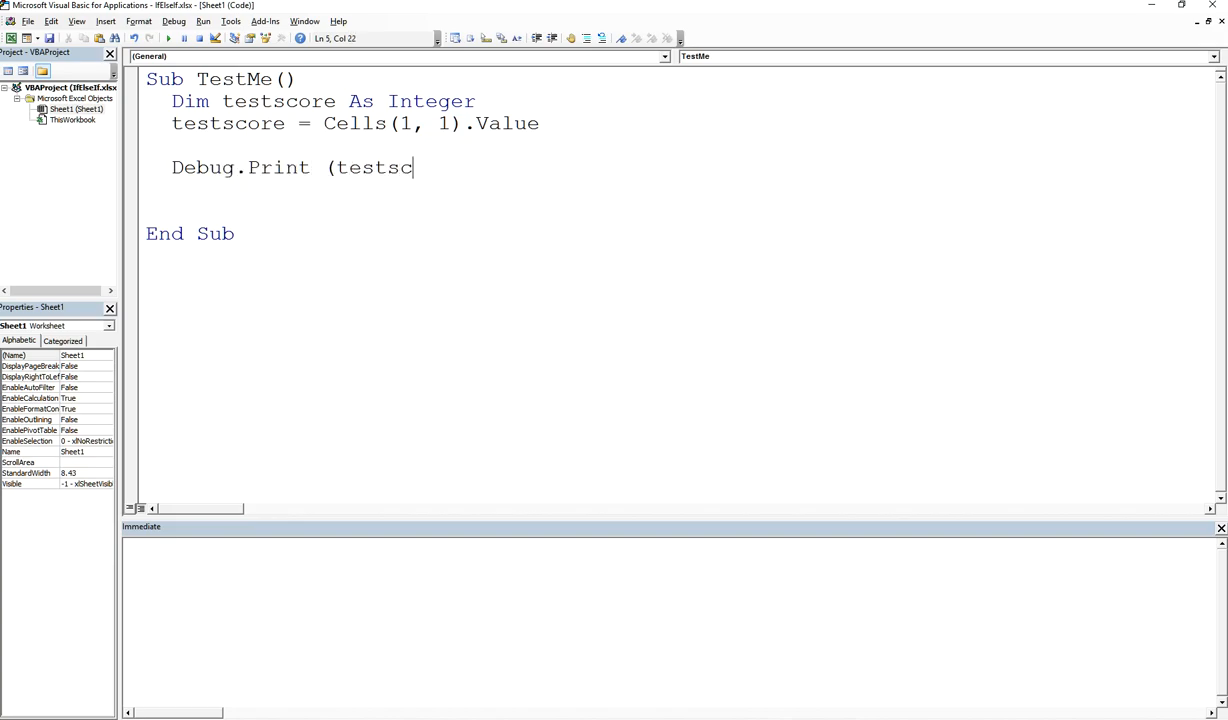
type("ore)")
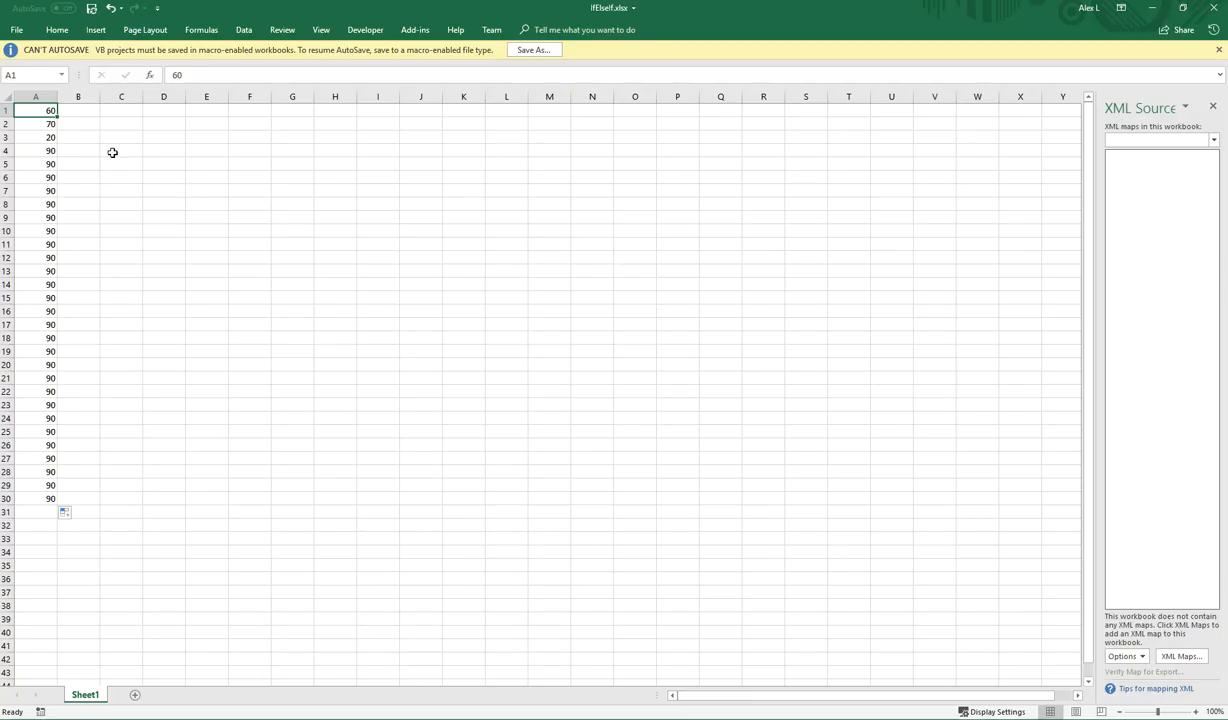
mouse_move(30, 140)
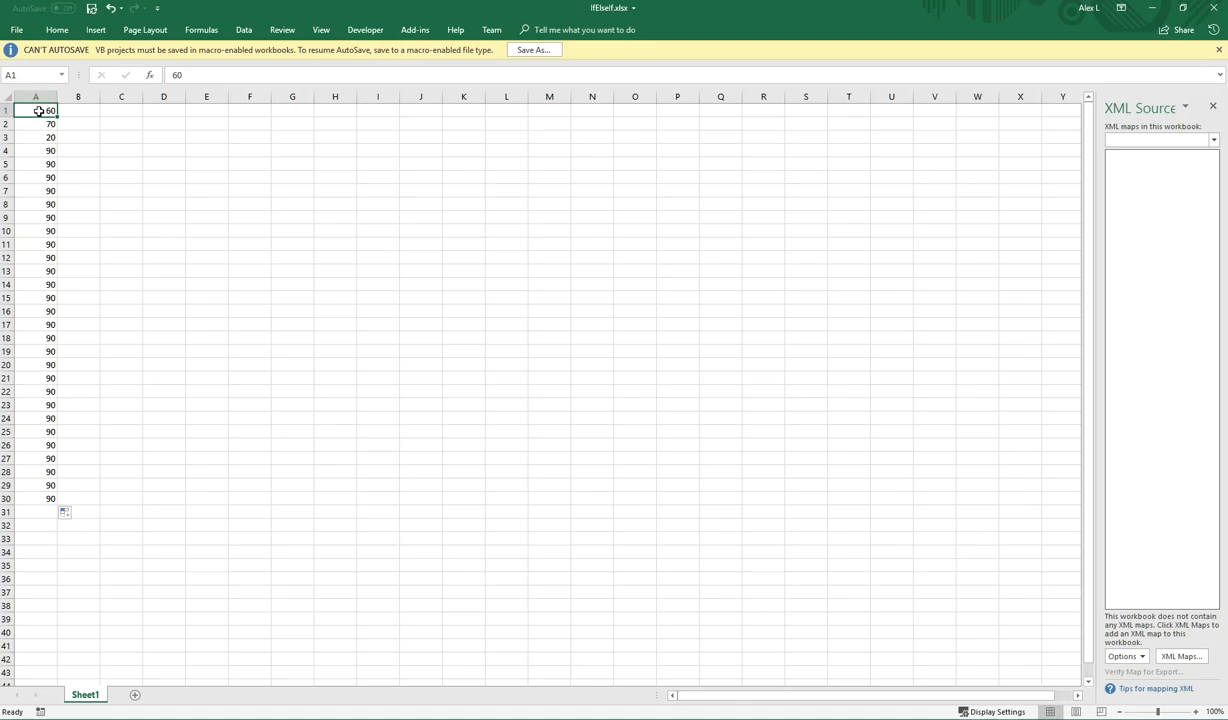
mouse_move(40, 162)
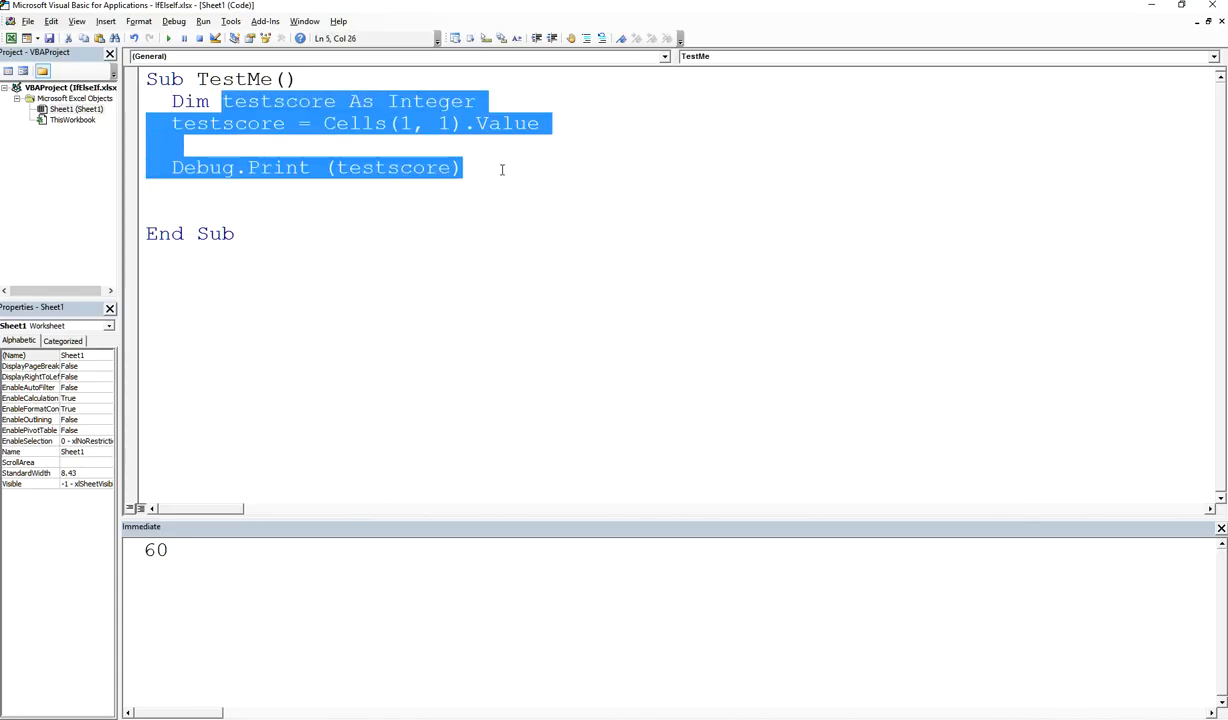
Step: Replace the macro body with Dim row, col As Integer and start setting row = 1
key("Delete")
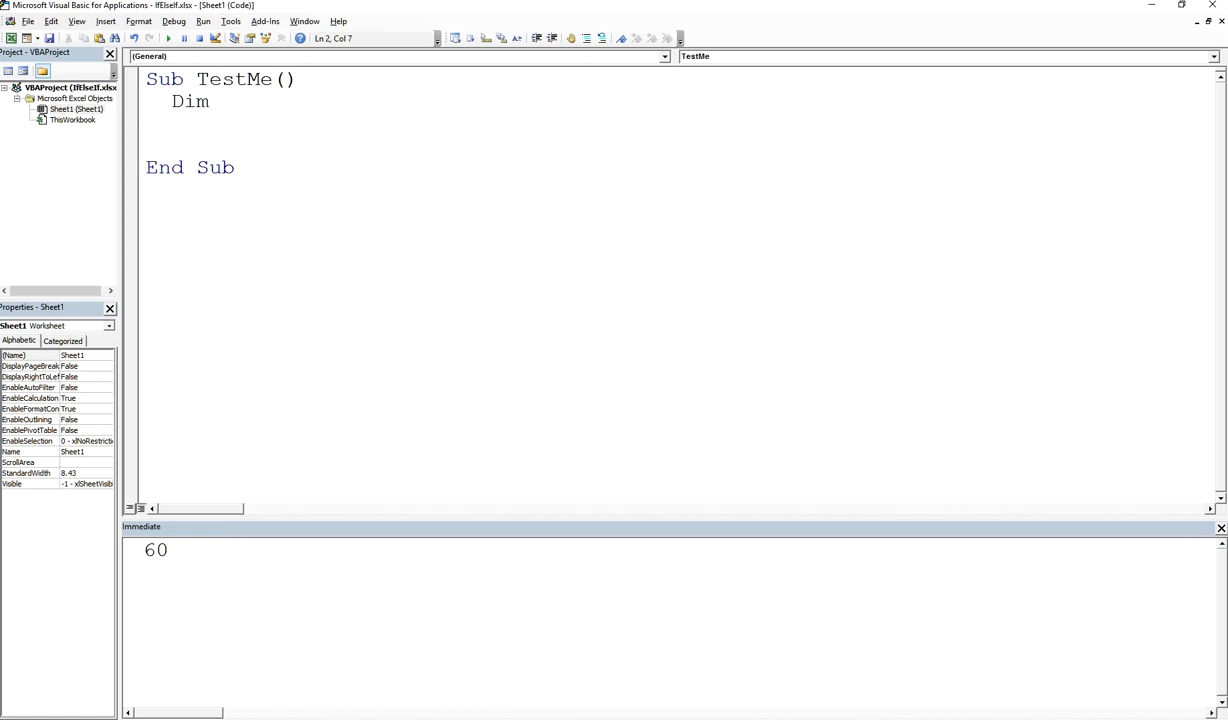
type("r")
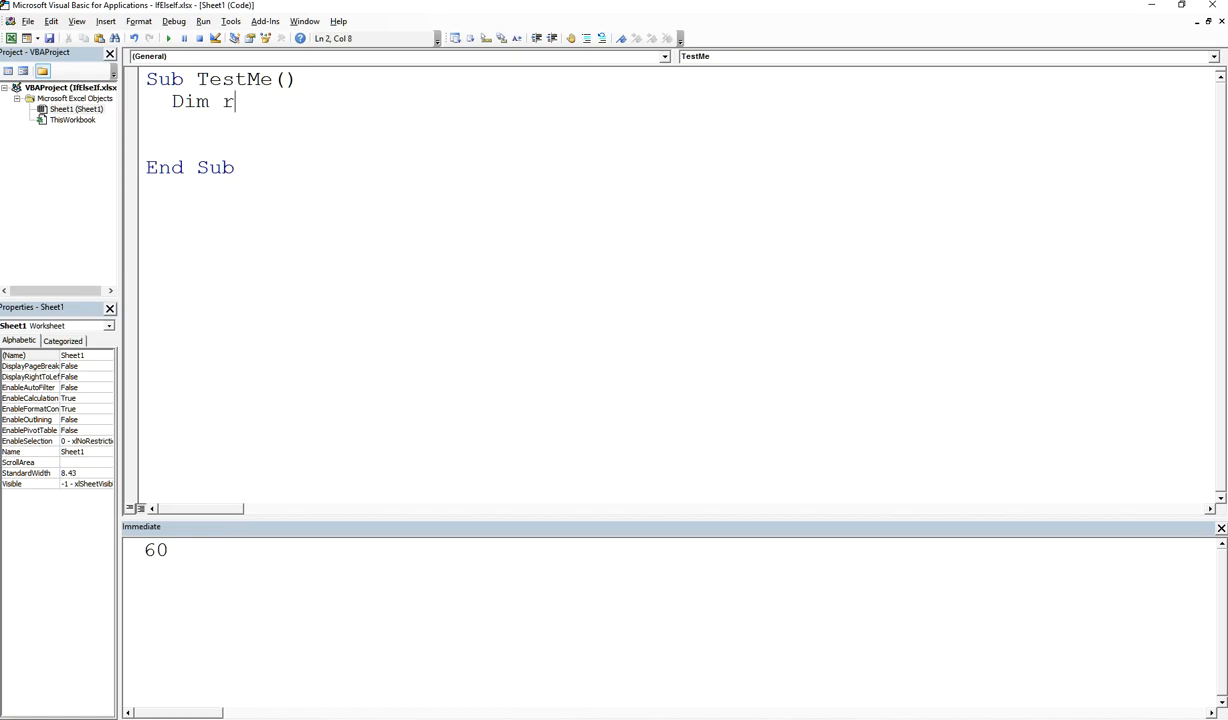
type("ow, col a")
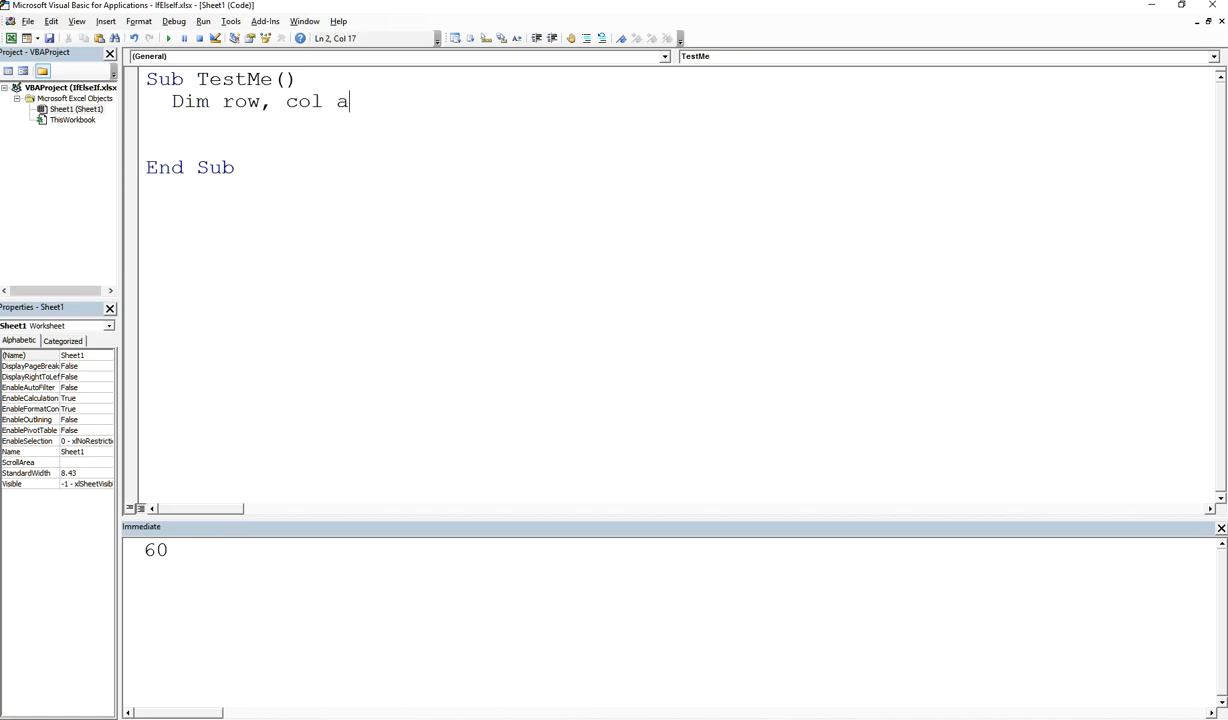
type("s Integer")
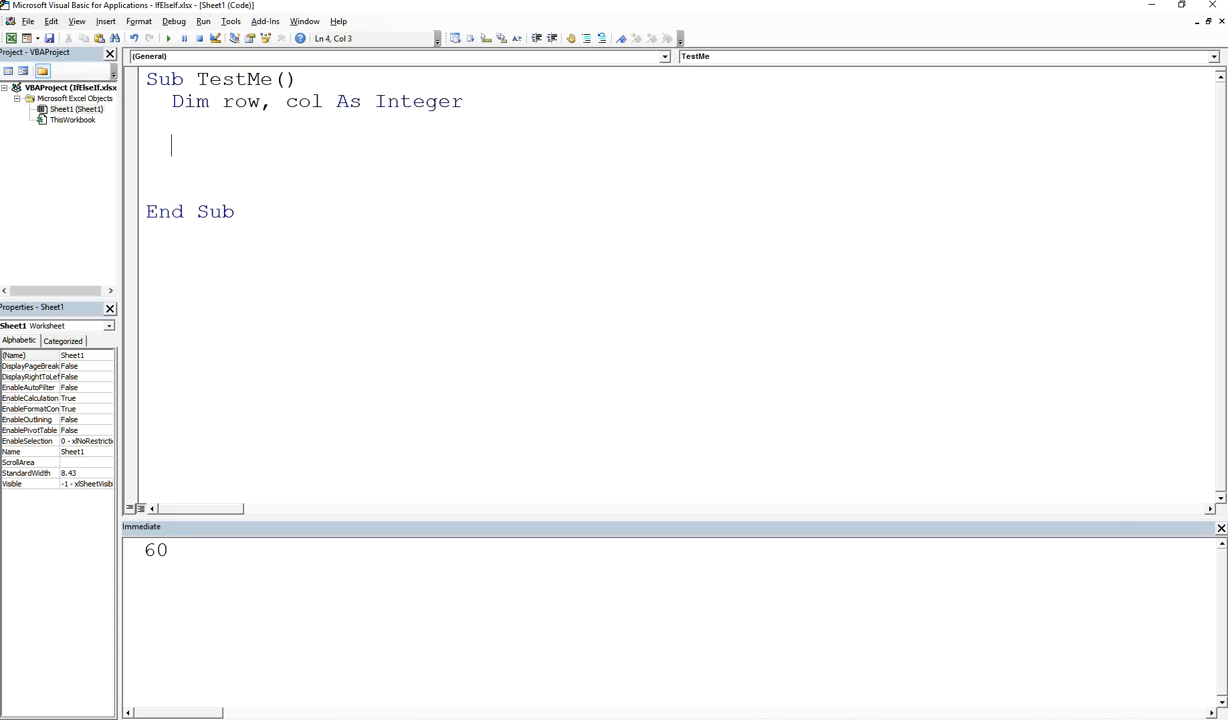
double_click(240, 100)
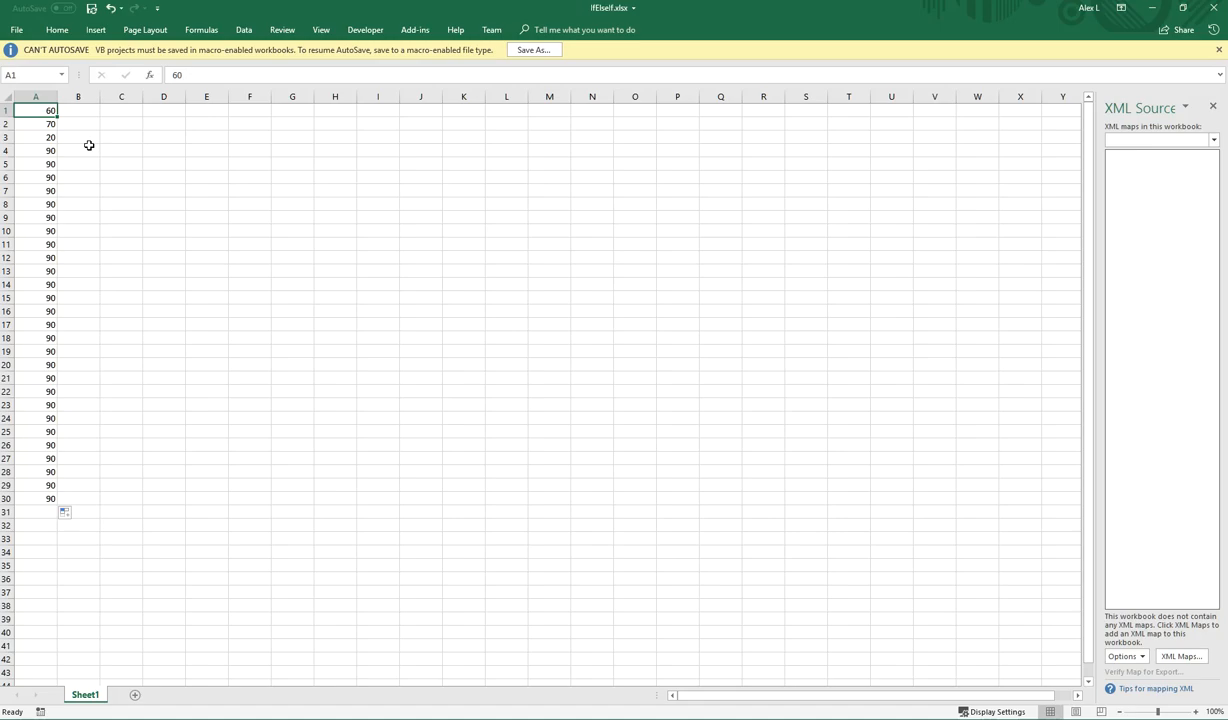
mouse_move(170, 156)
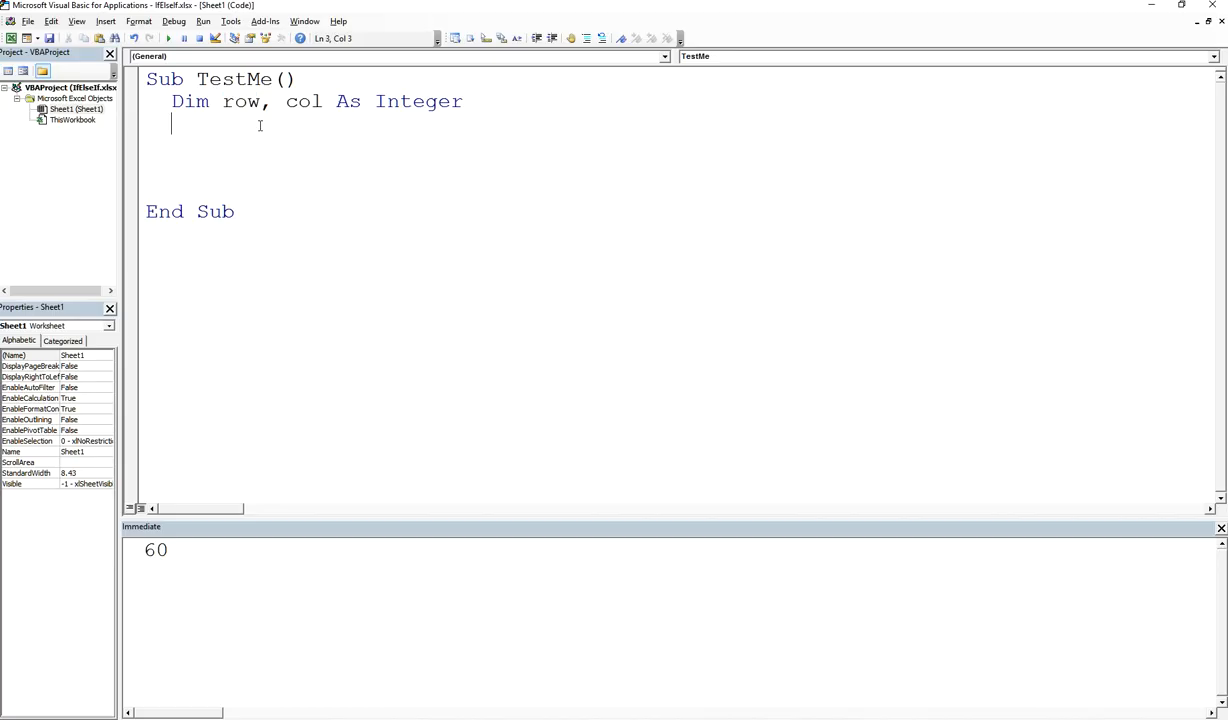
type("row")
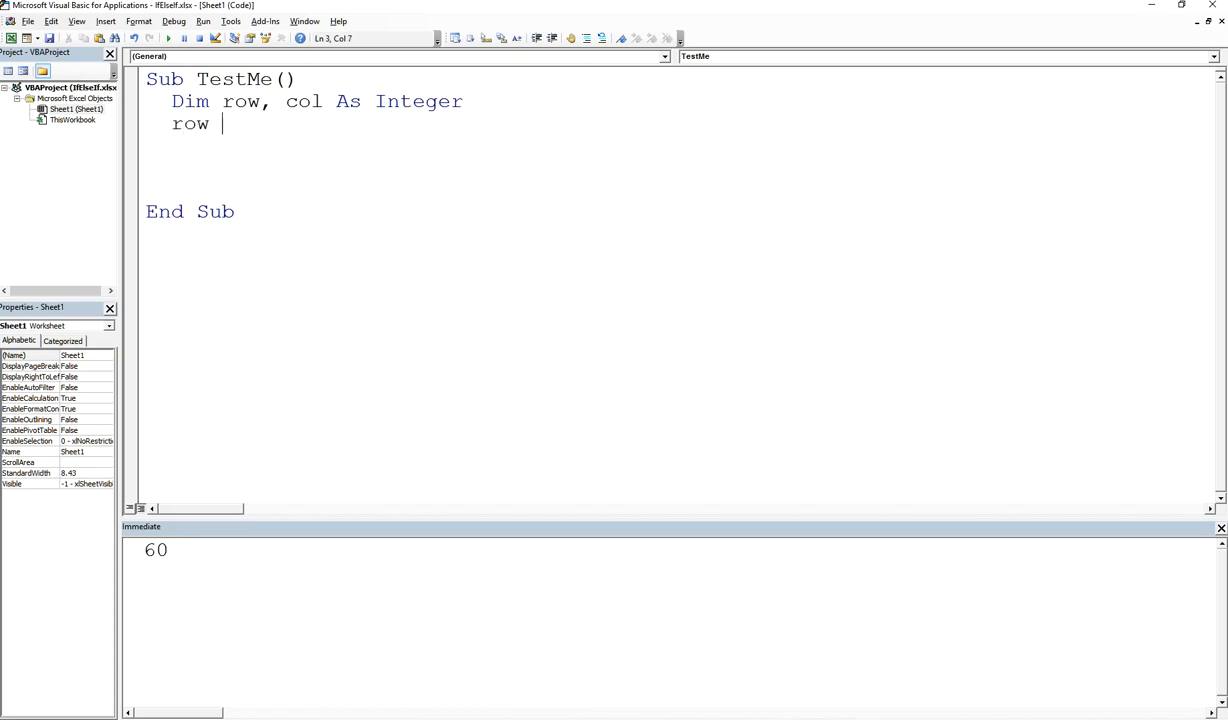
type("= 1")
type("col = 1")
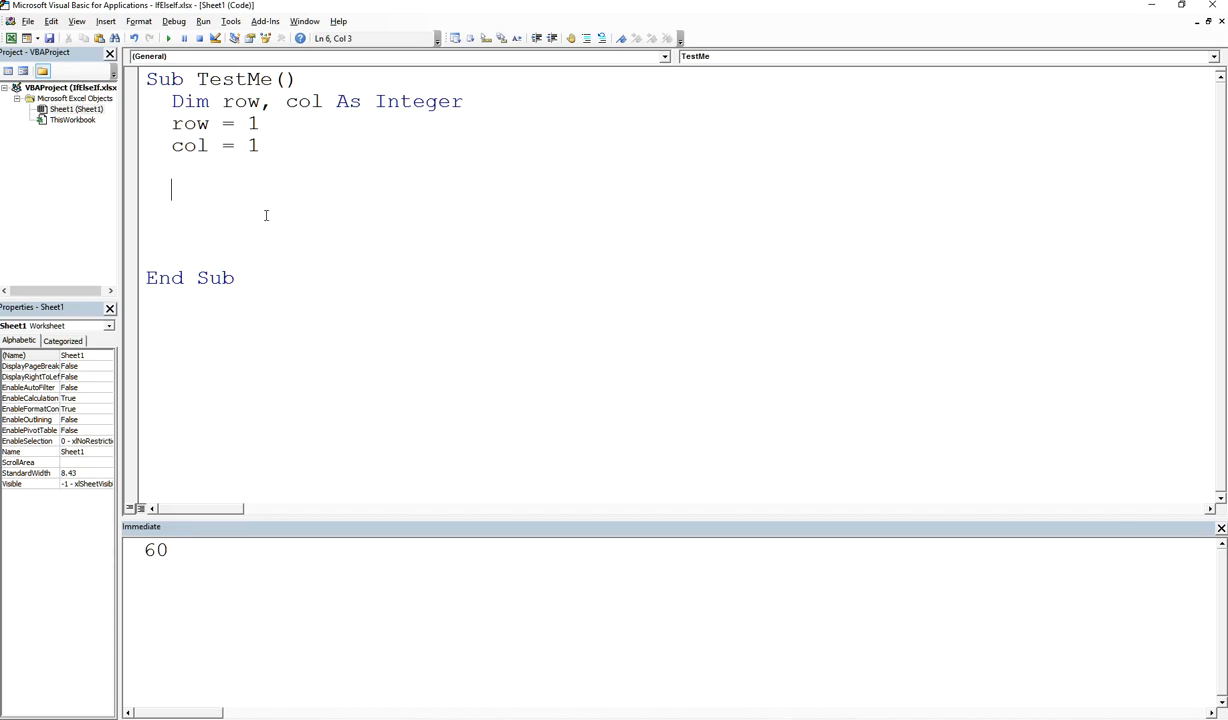
Step: Add a While [Condition] … Wend loop skeleton and select the placeholder condition
type("While [")
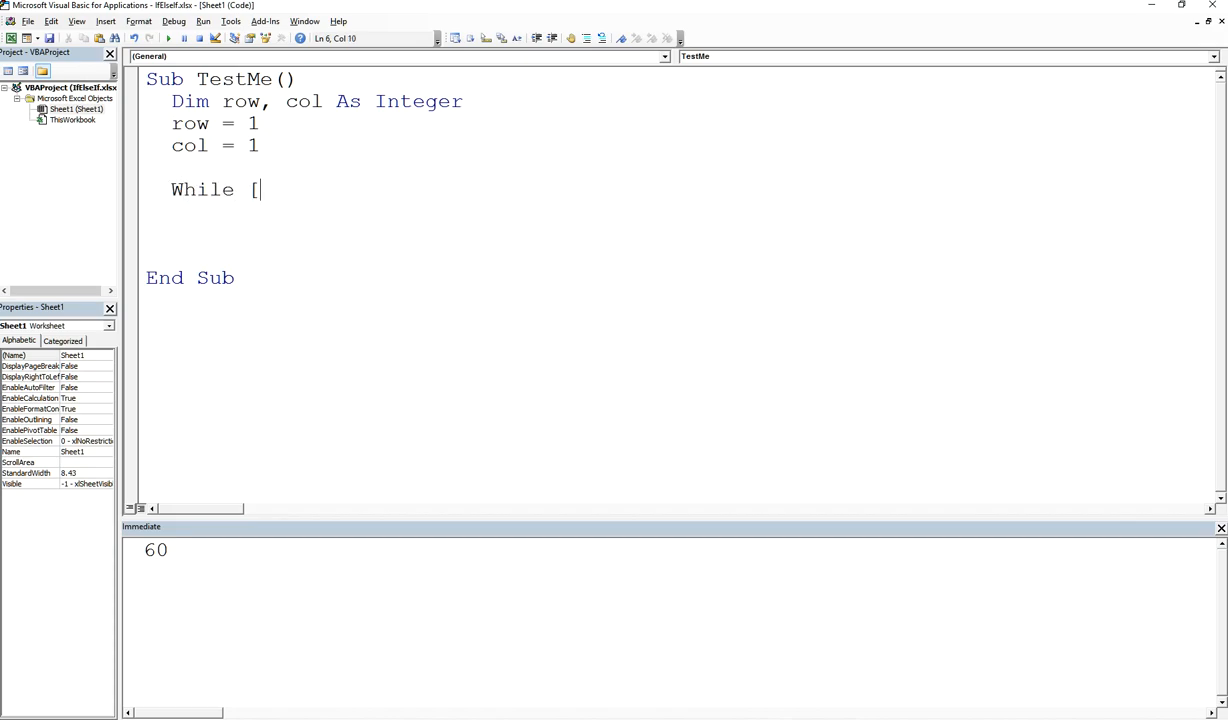
type("Condition")
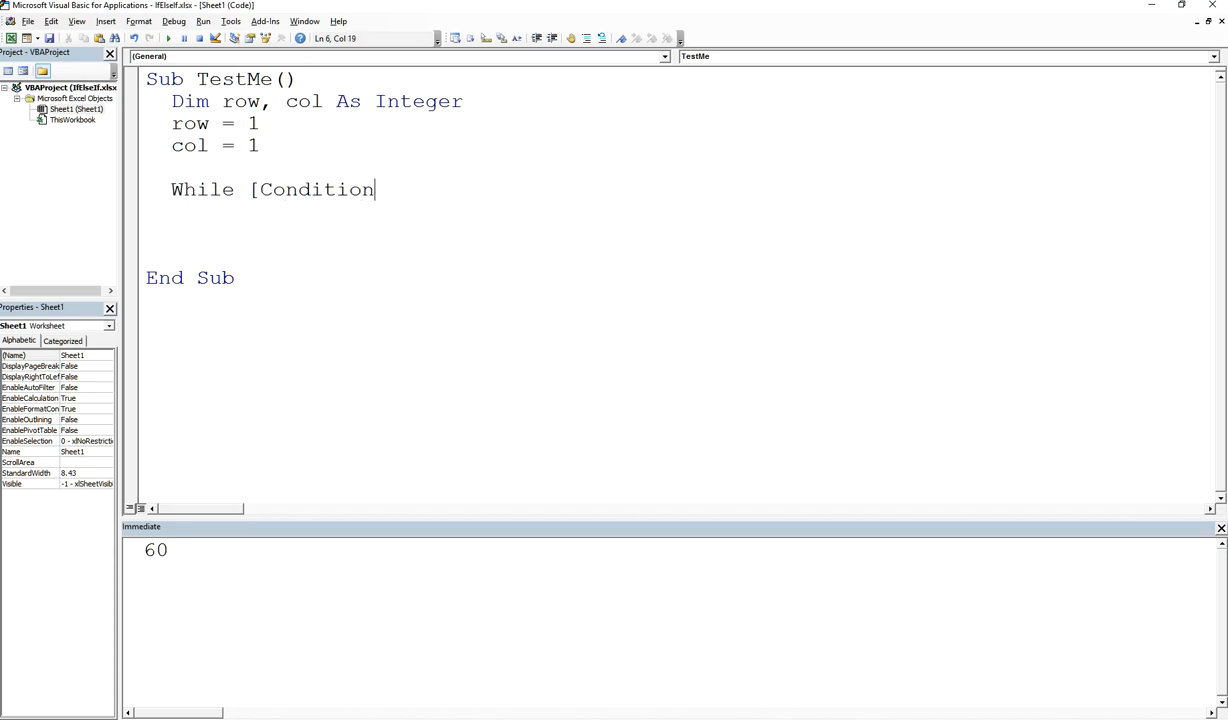
type("]")
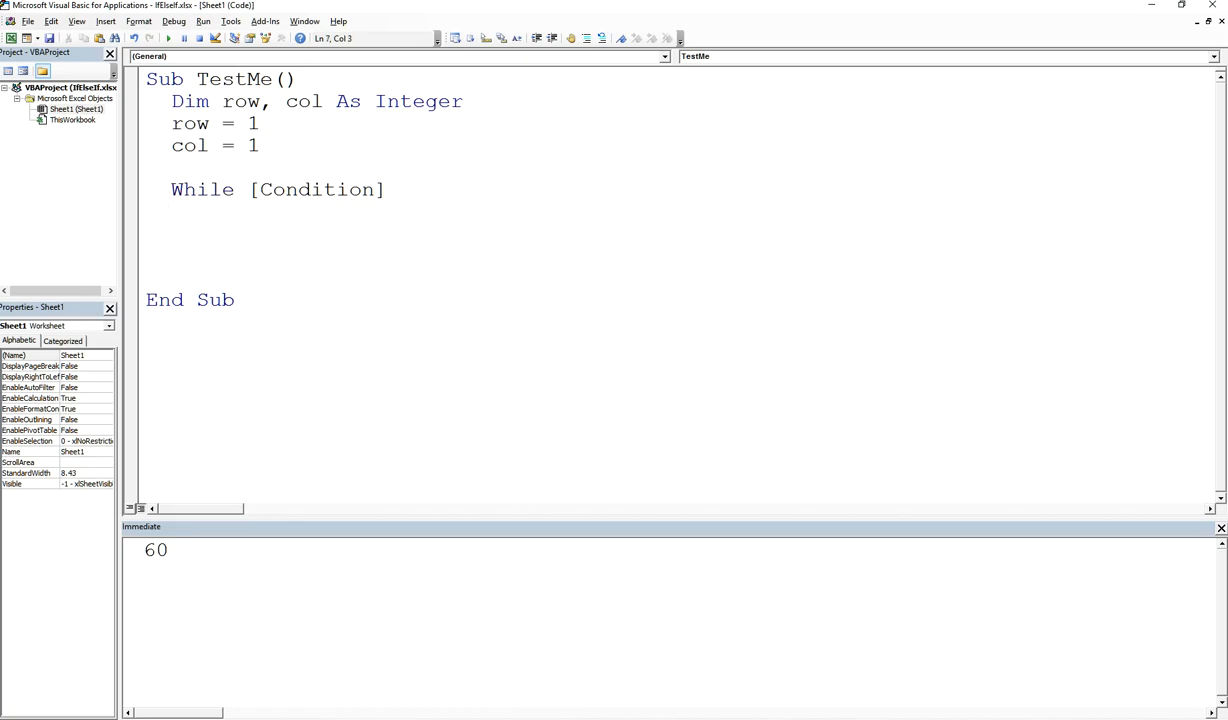
type("Wend")
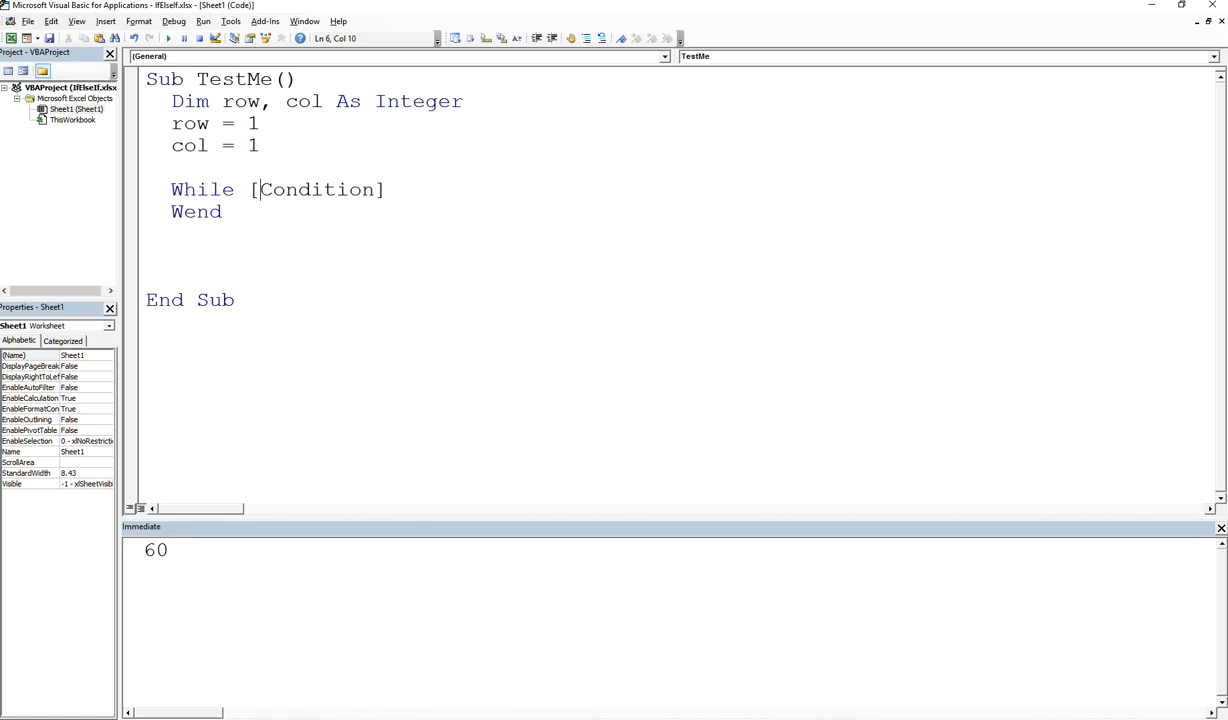
left_click_drag(250, 188, 384, 188)
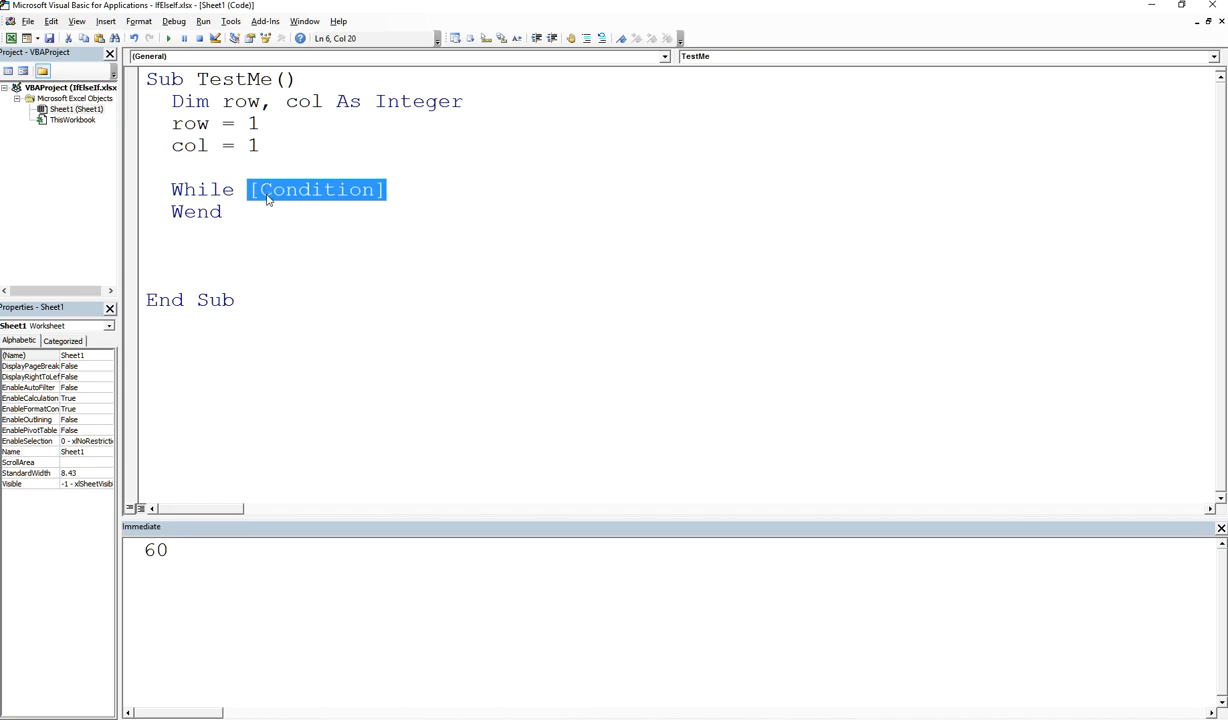
left_click(268, 188)
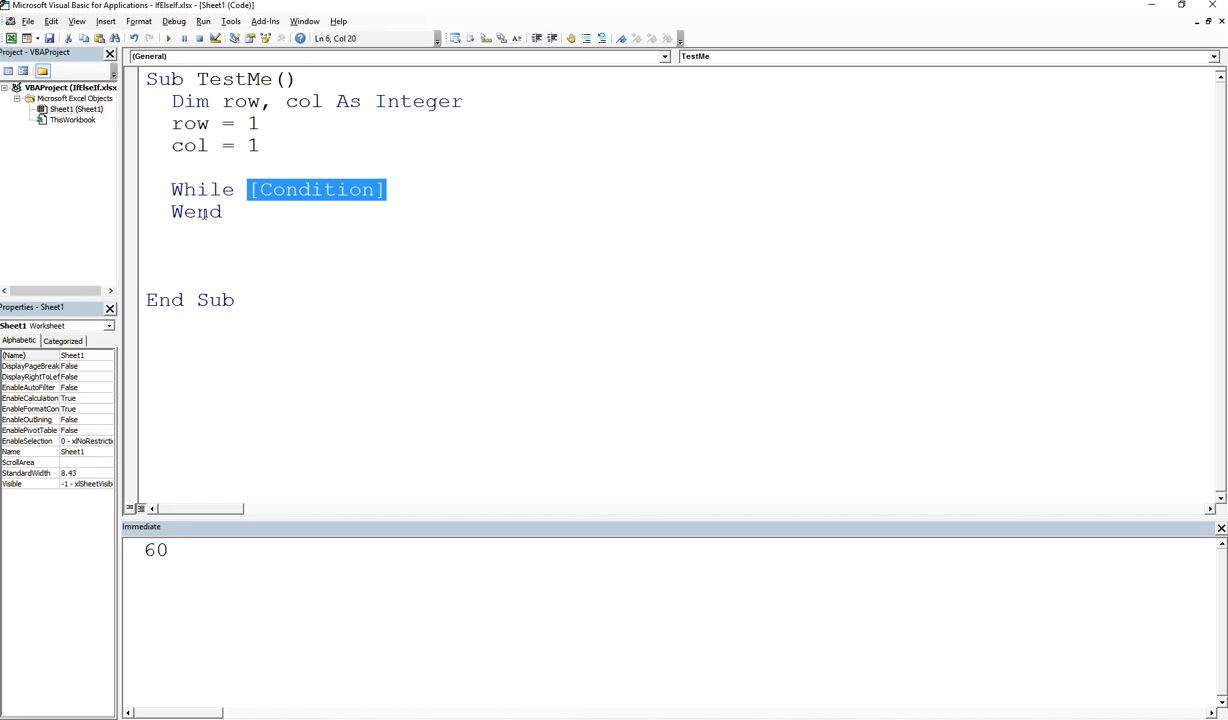
mouse_move(424, 200)
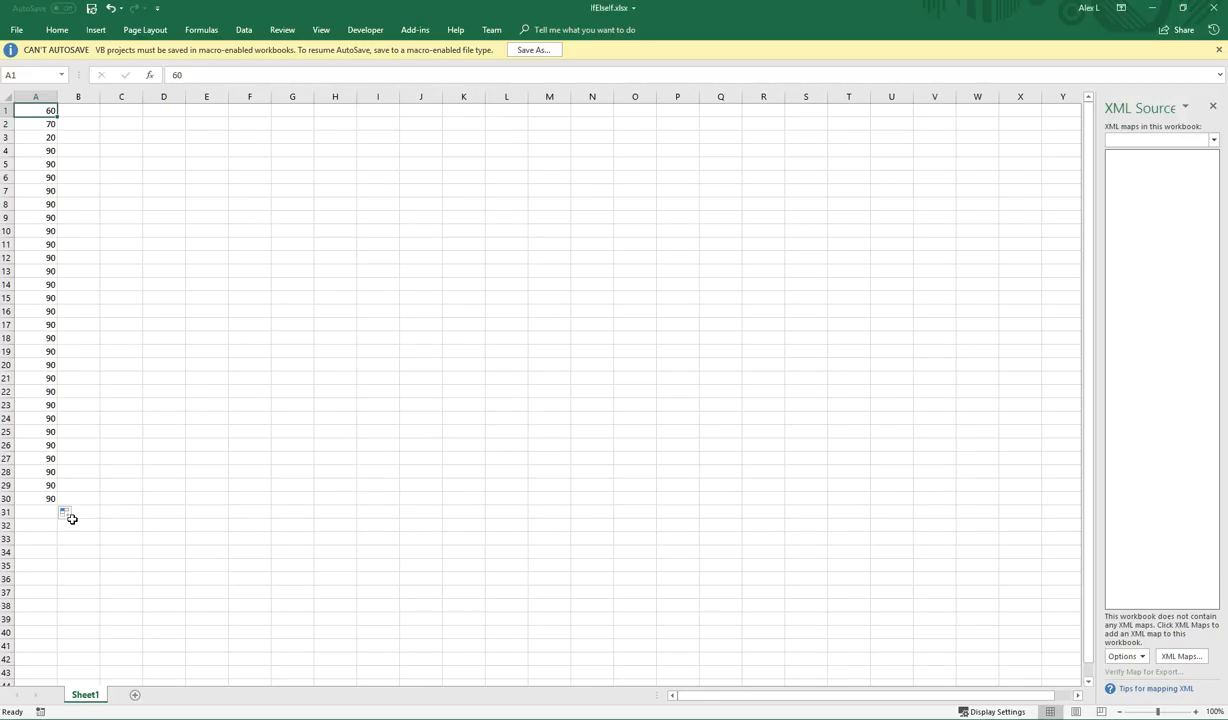
left_click(36, 498)
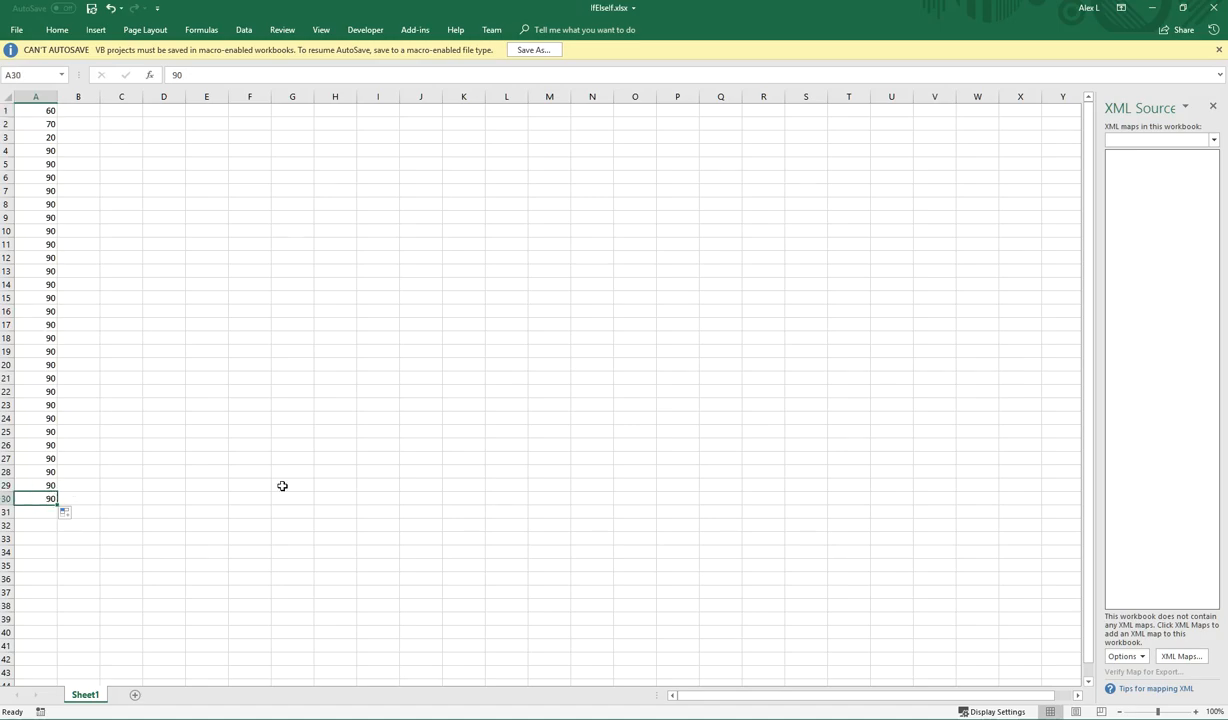
mouse_move(190, 528)
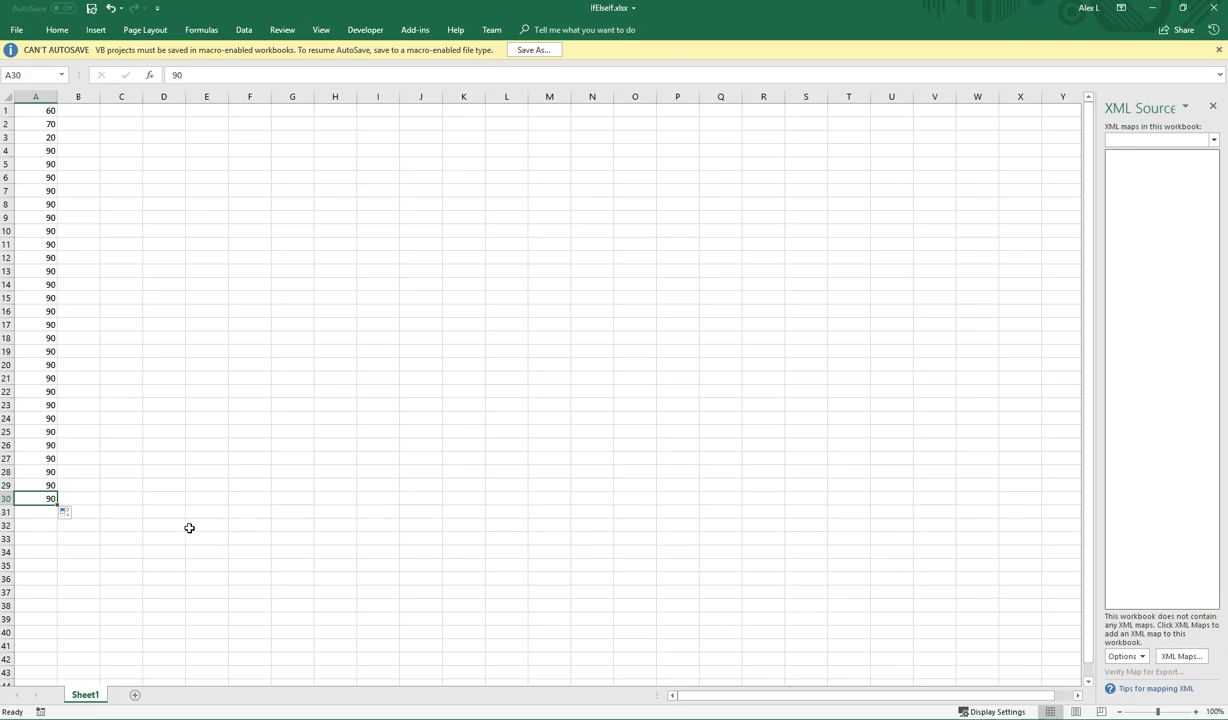
mouse_move(36, 512)
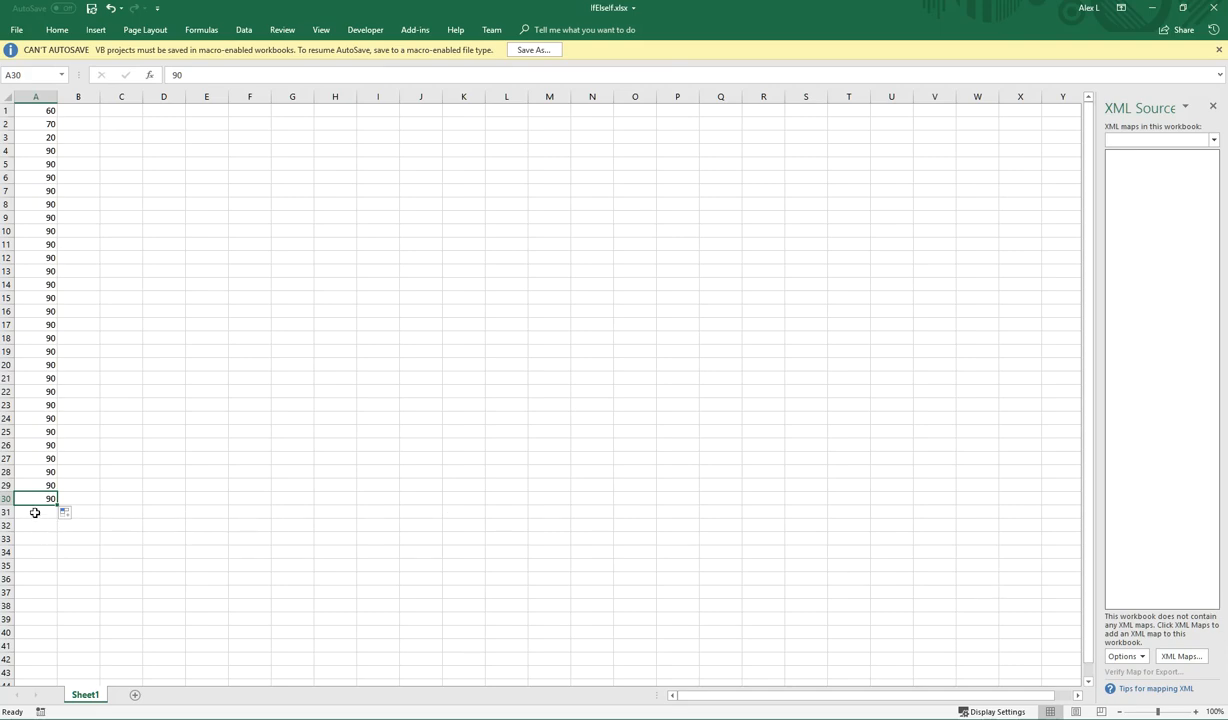
mouse_move(1148, 506)
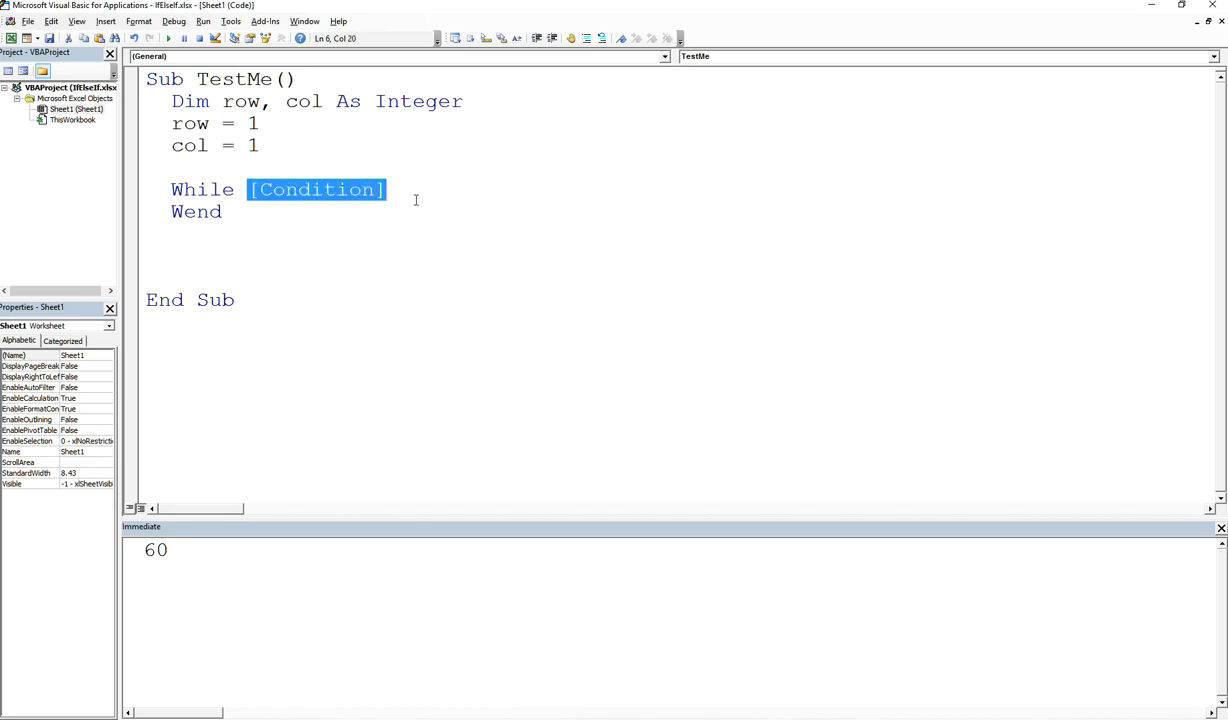
Step: Make the loop condition While row < 31 and leave the cursor in the empty loop body
type("row <")
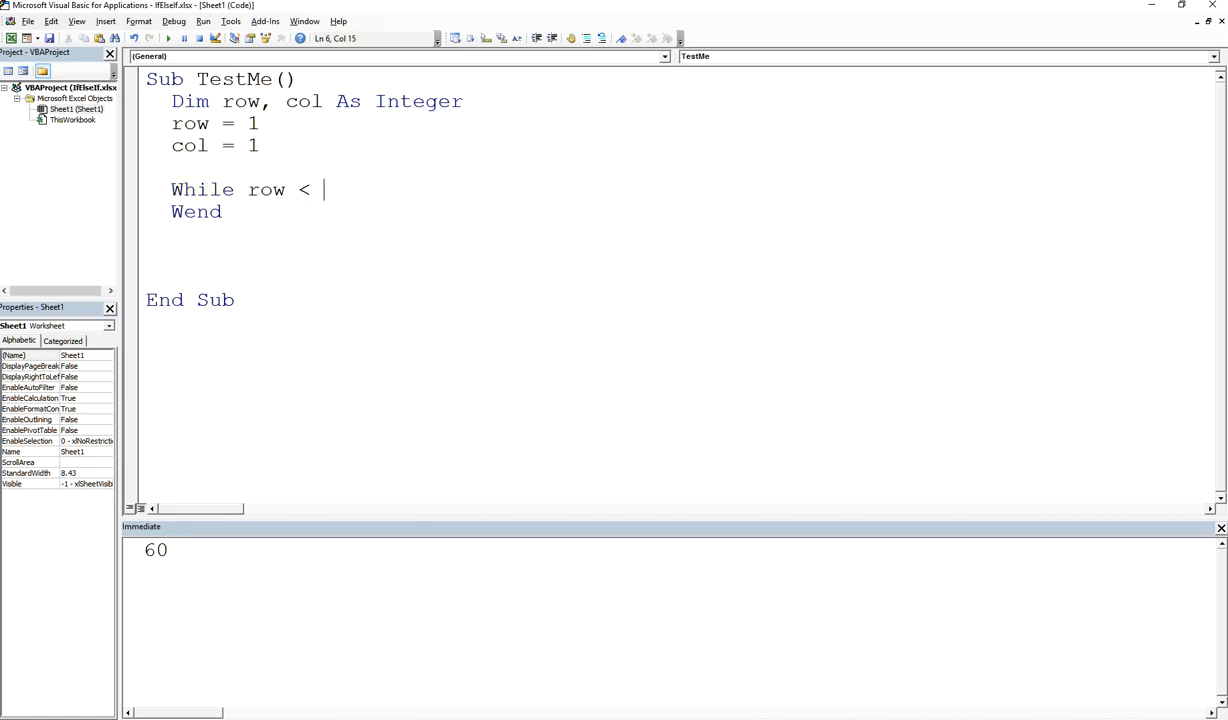
type("31")
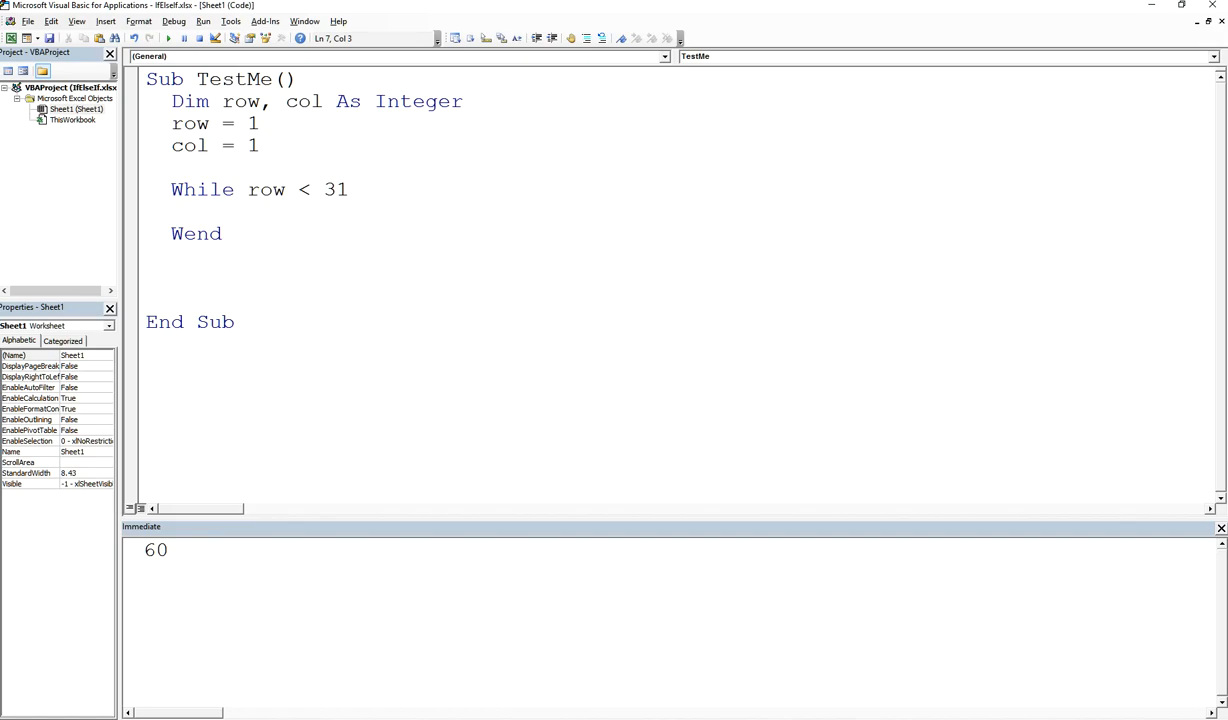
left_click(210, 212)
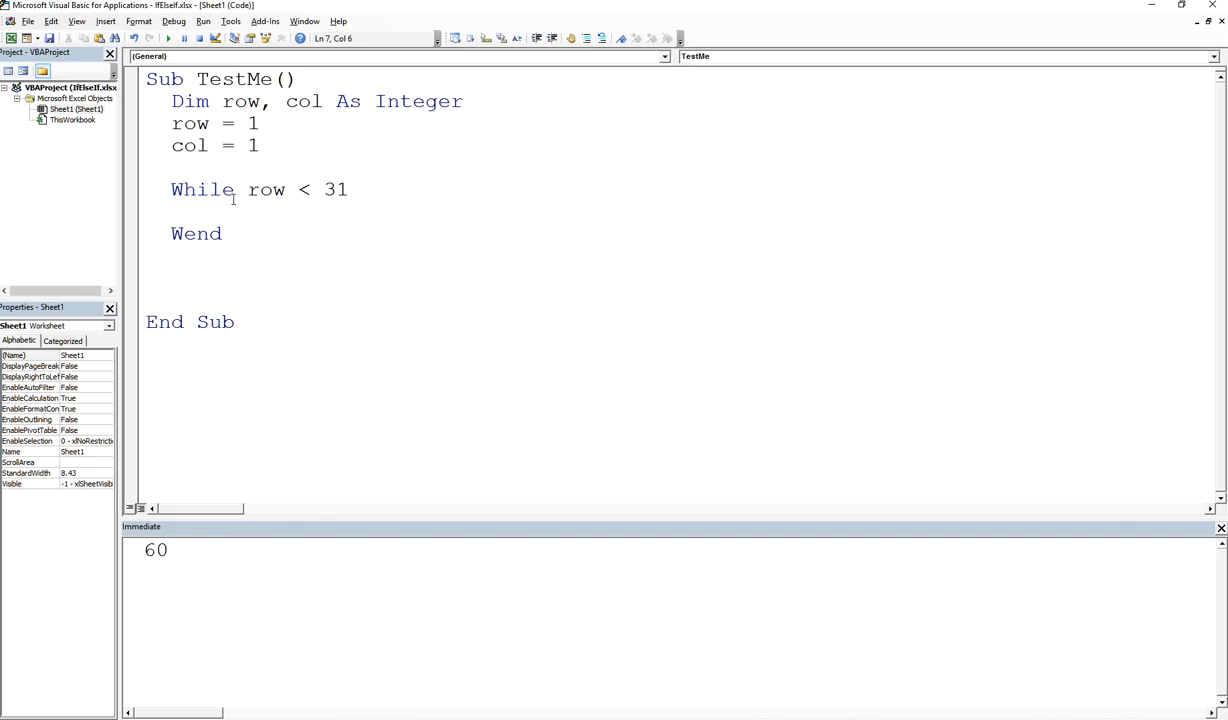
mouse_move(256, 190)
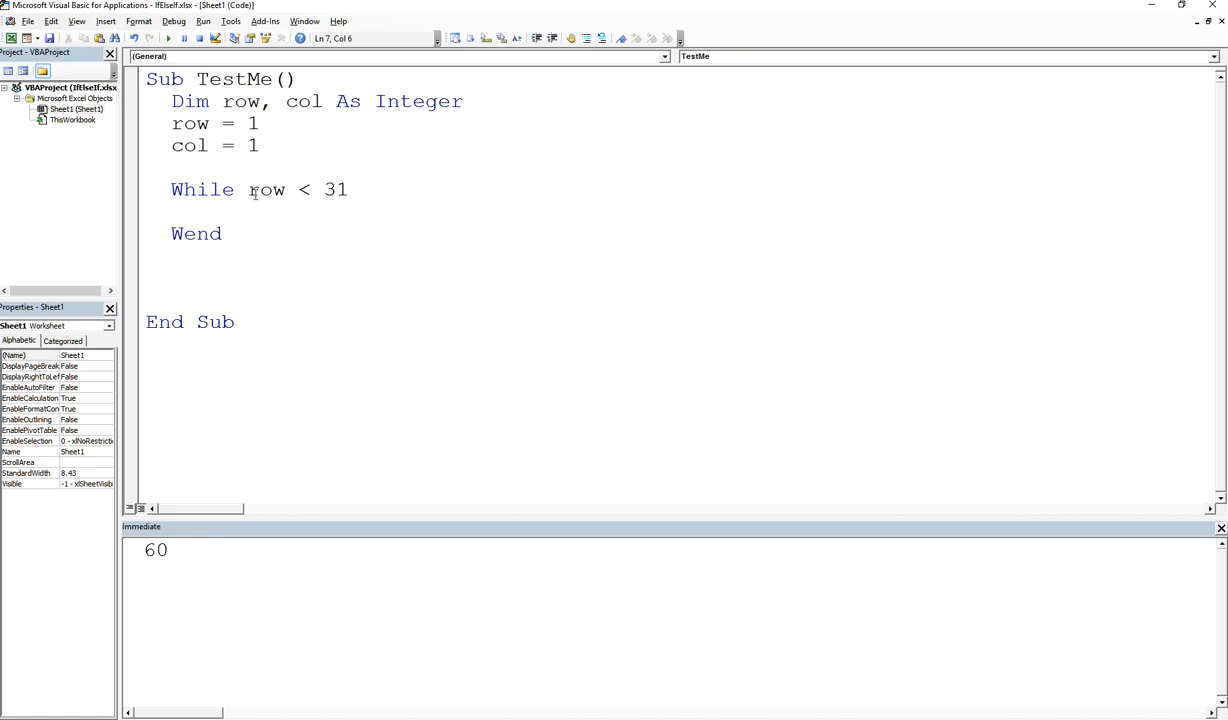
double_click(264, 190)
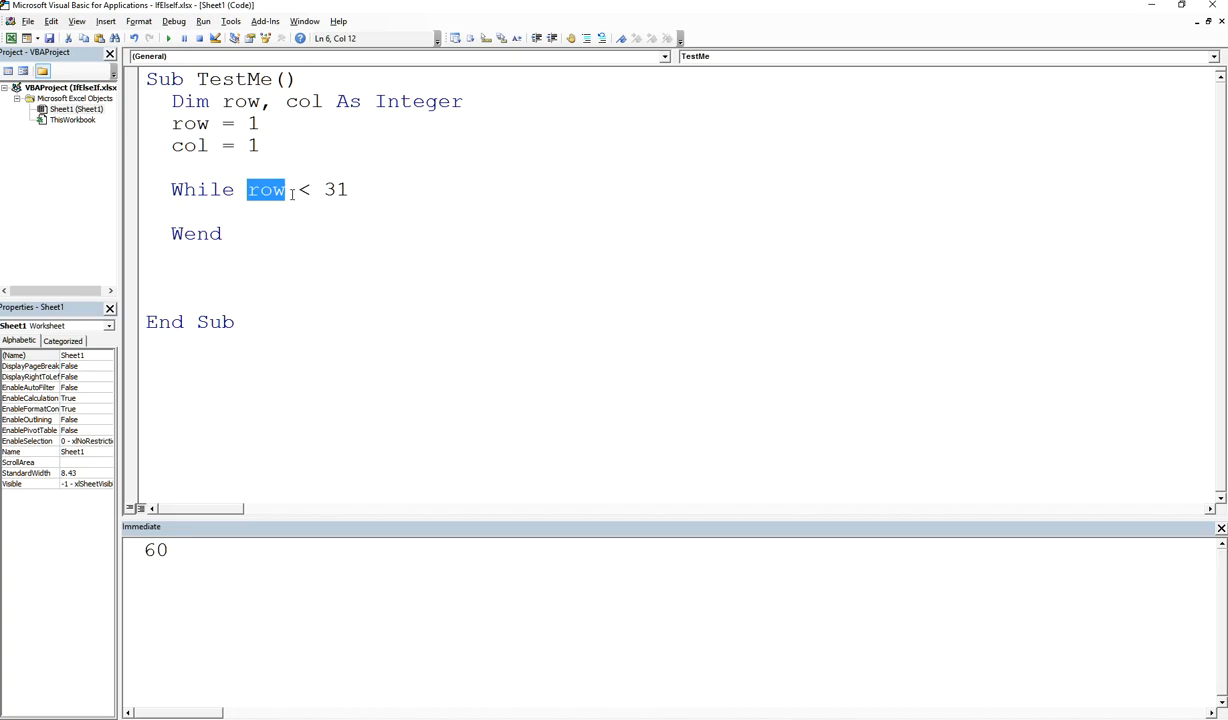
mouse_move(224, 180)
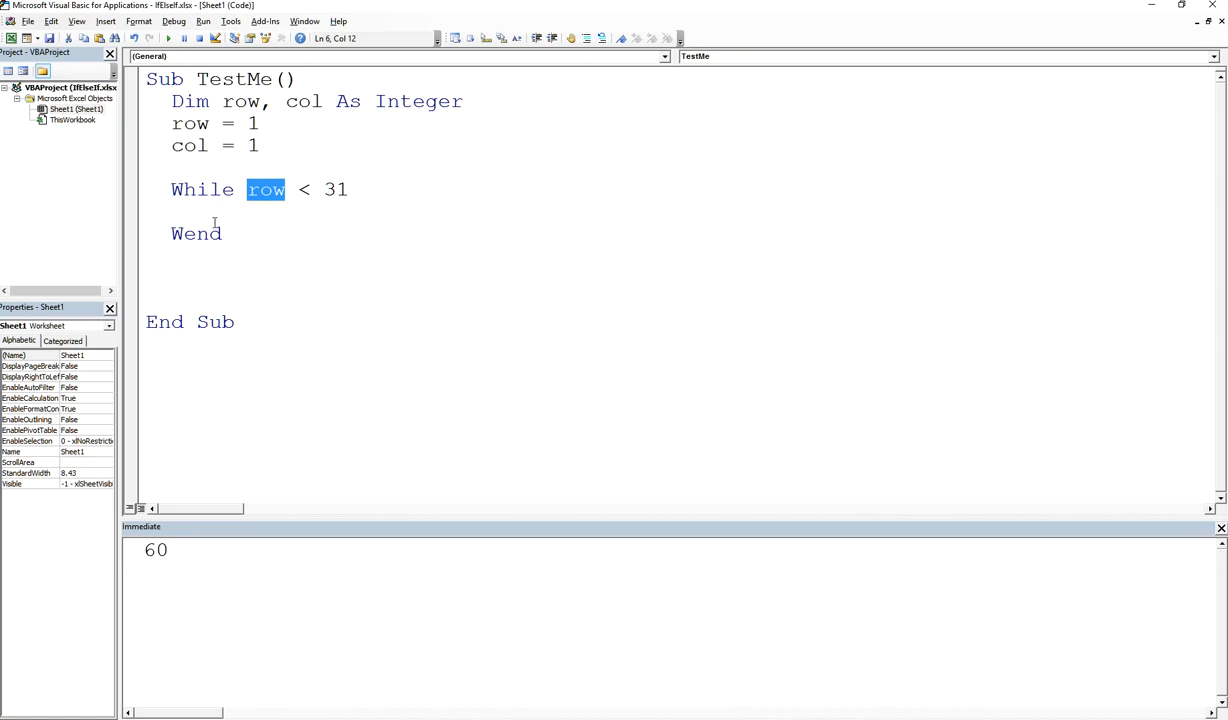
double_click(190, 124)
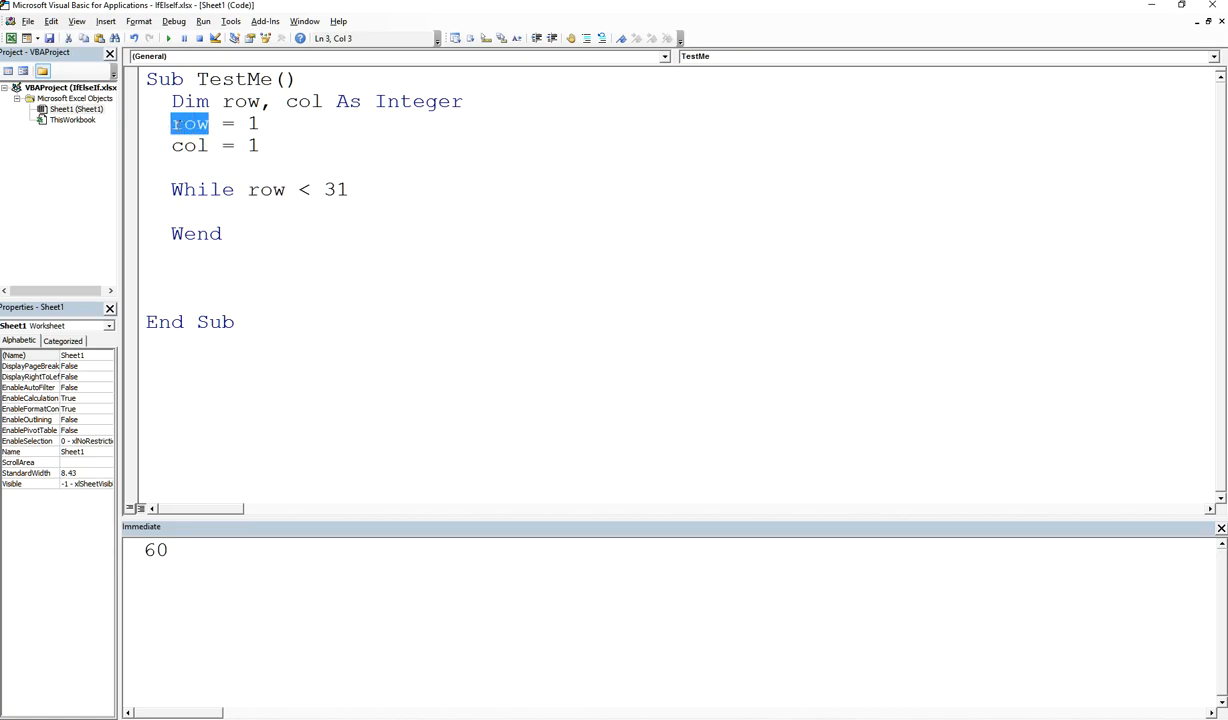
left_click(224, 212)
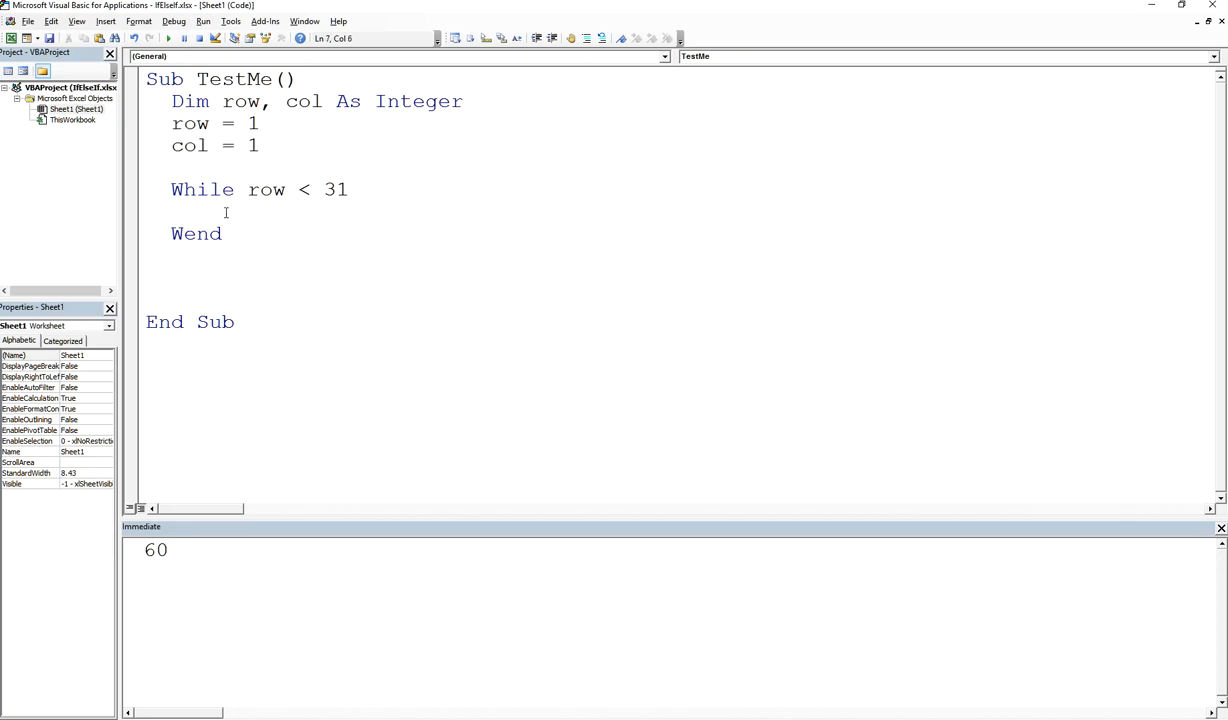
left_click(210, 212)
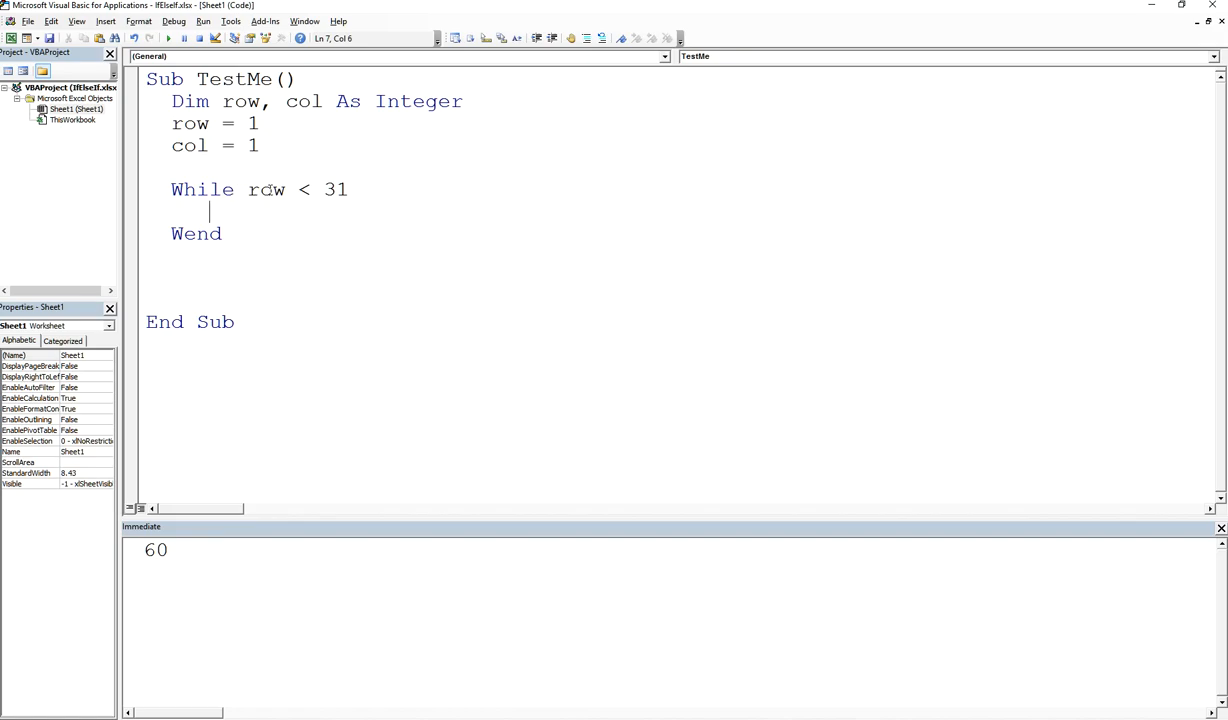
double_click(266, 188)
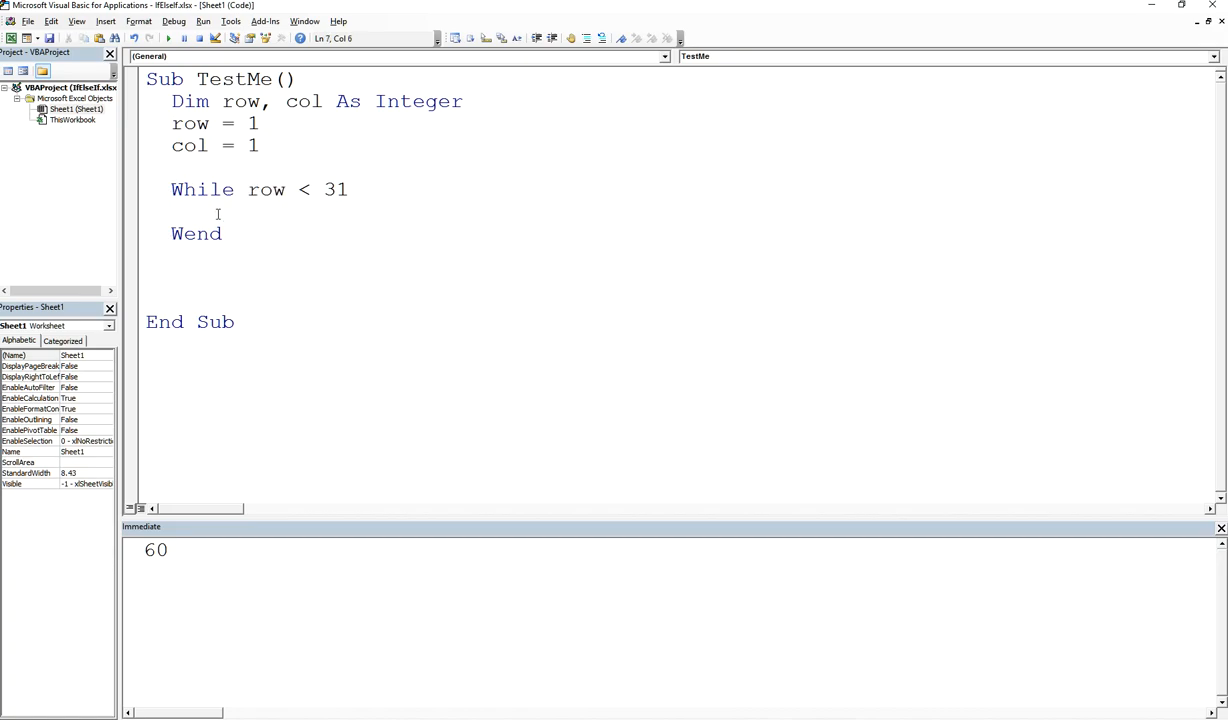
Step: Start the row = row + 1 increment on the line above Wend
type("row")
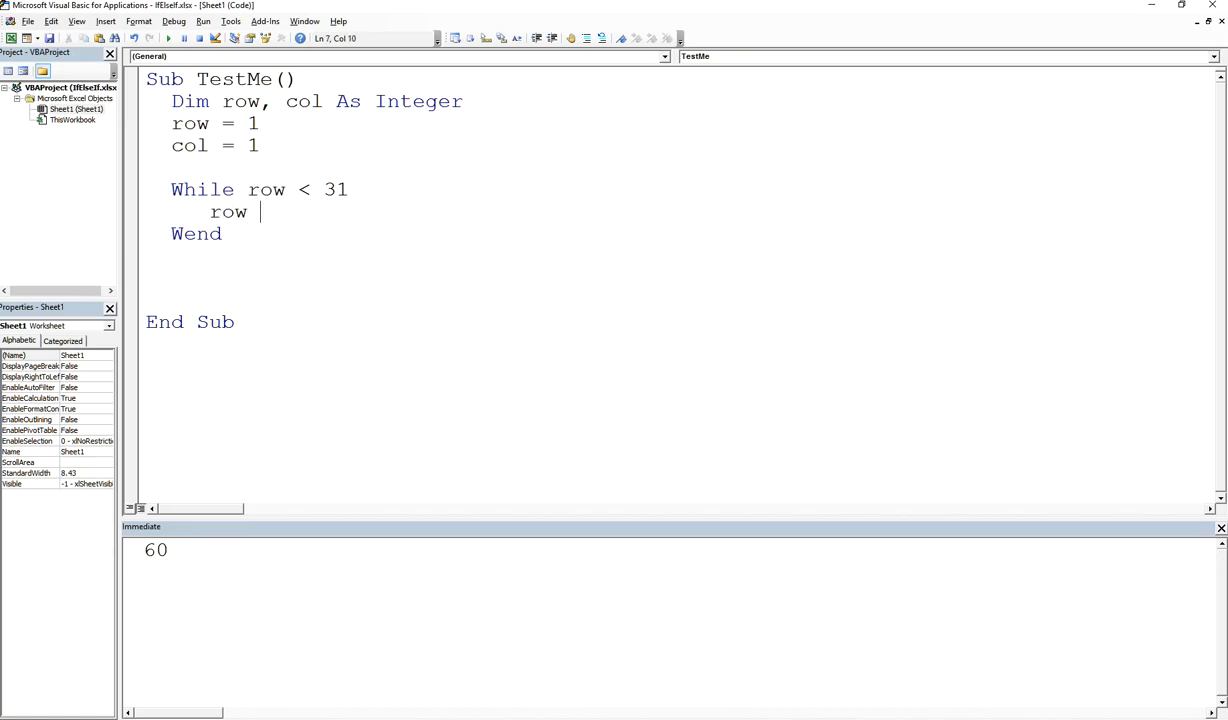
type("= row +")
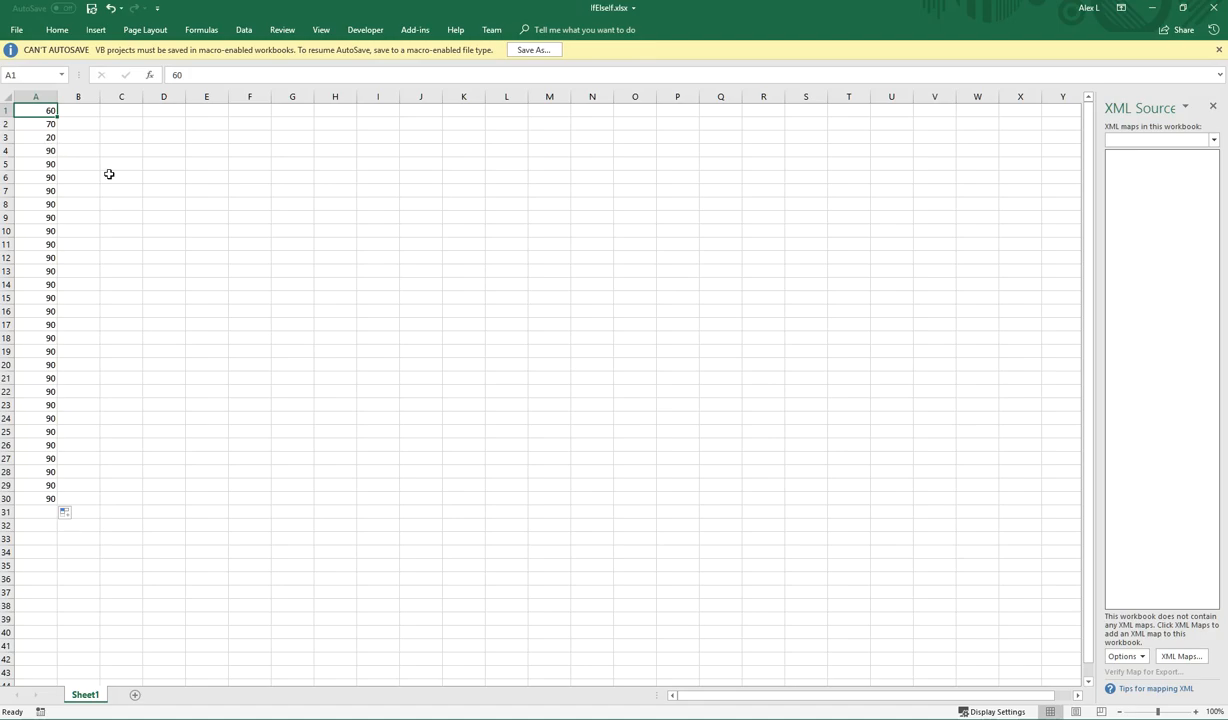
mouse_move(492, 282)
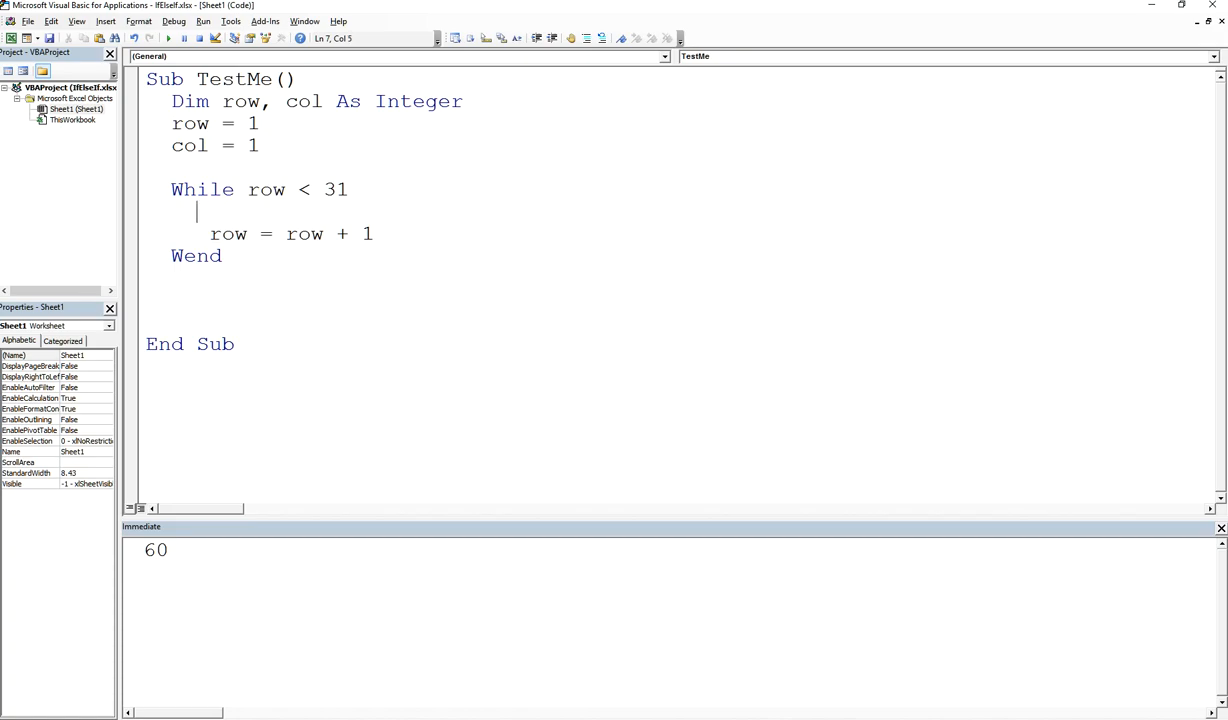
Step: Add Debug.Print Cells(row, col).Value inside the loop and set a breakpoint on the While line
type("Debug.P")
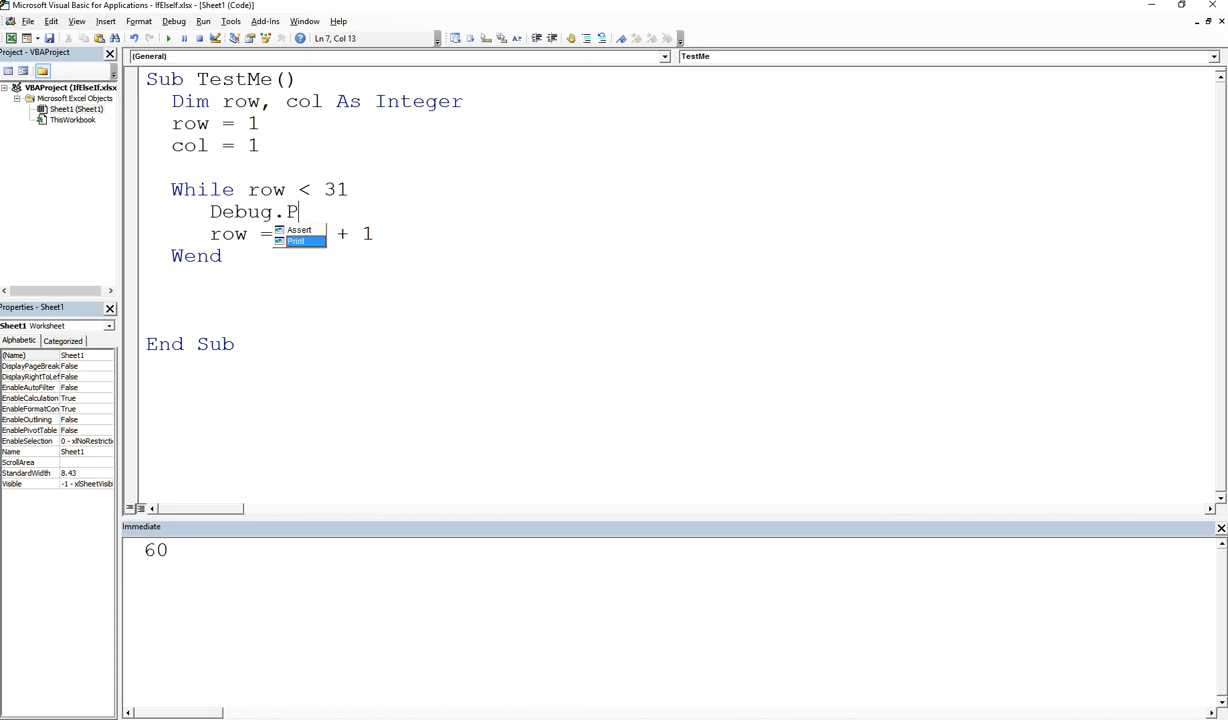
type("rint Cells(")
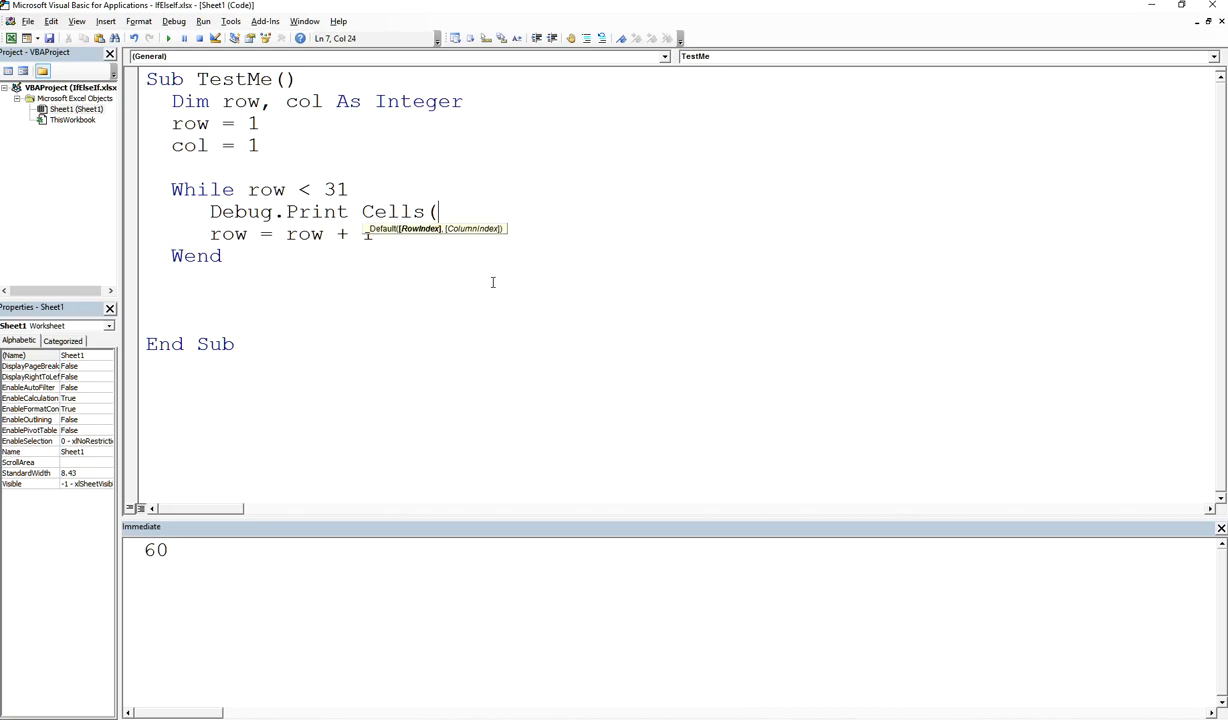
type("row, col")
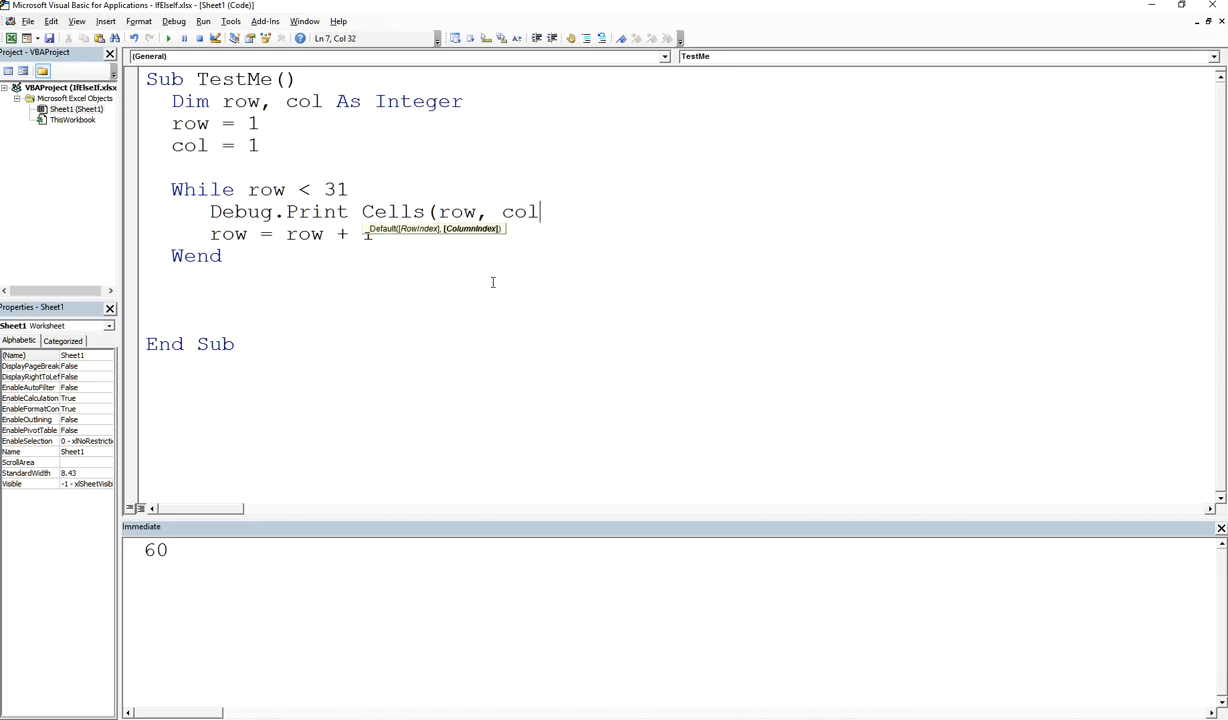
type(").Value")
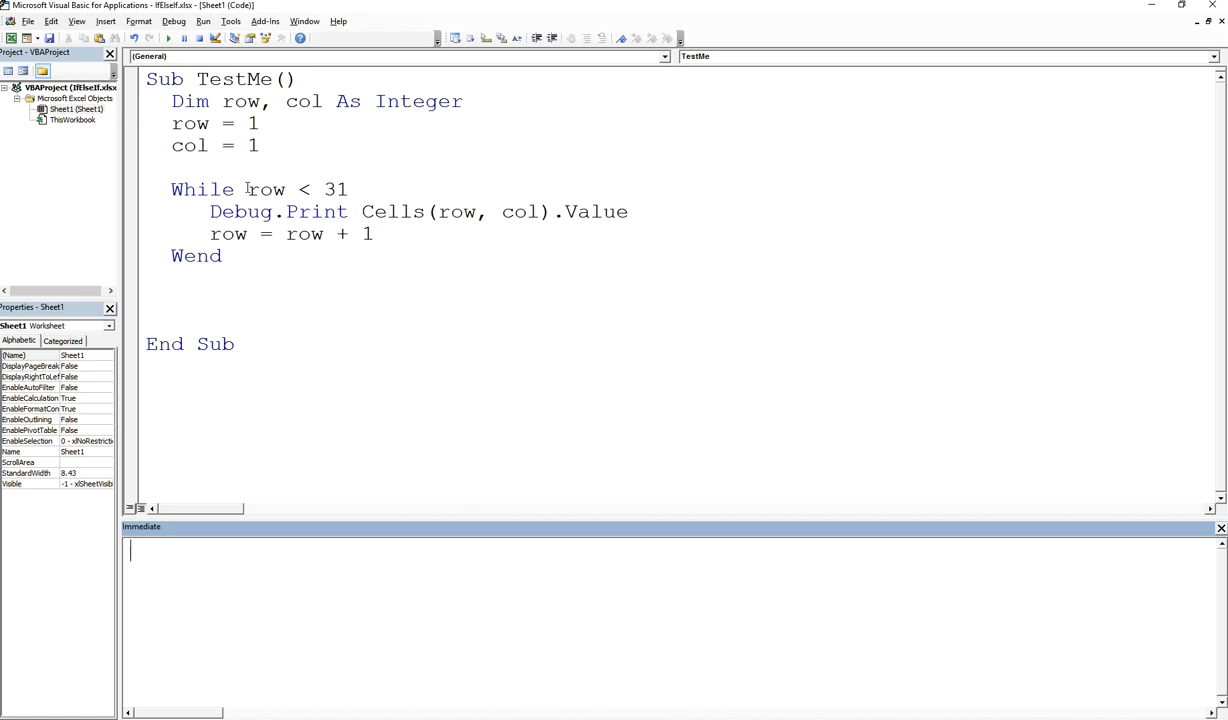
double_click(264, 188)
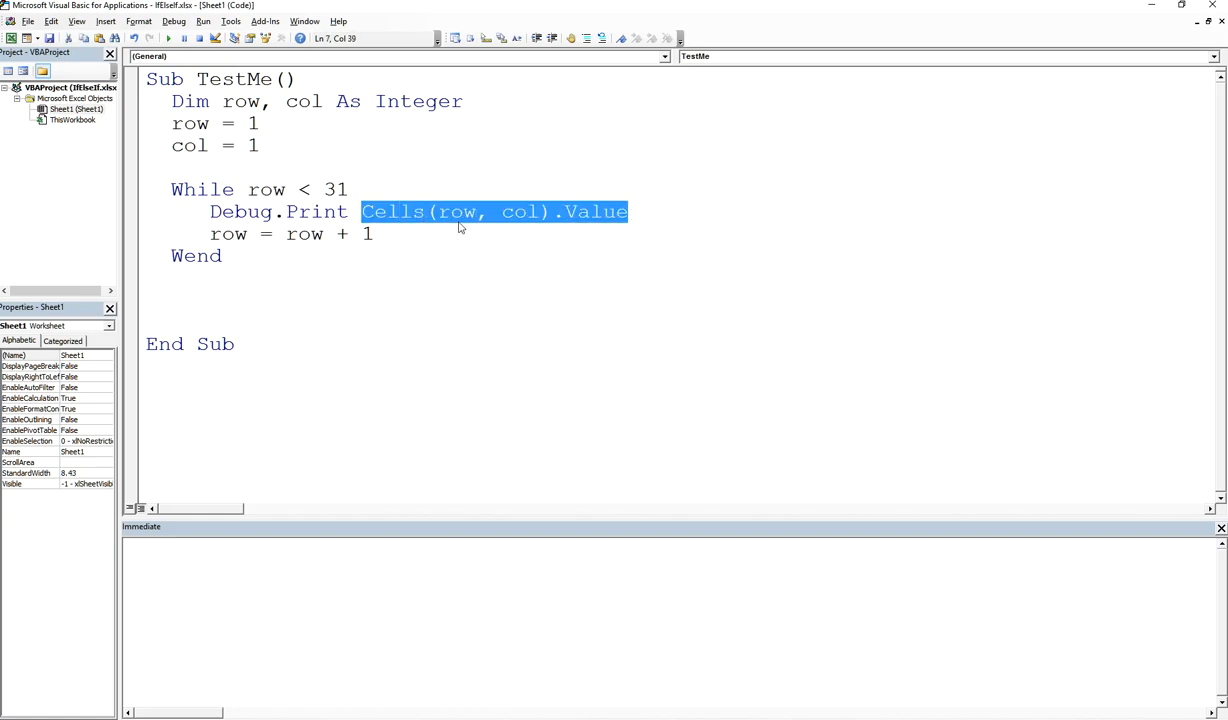
mouse_move(536, 228)
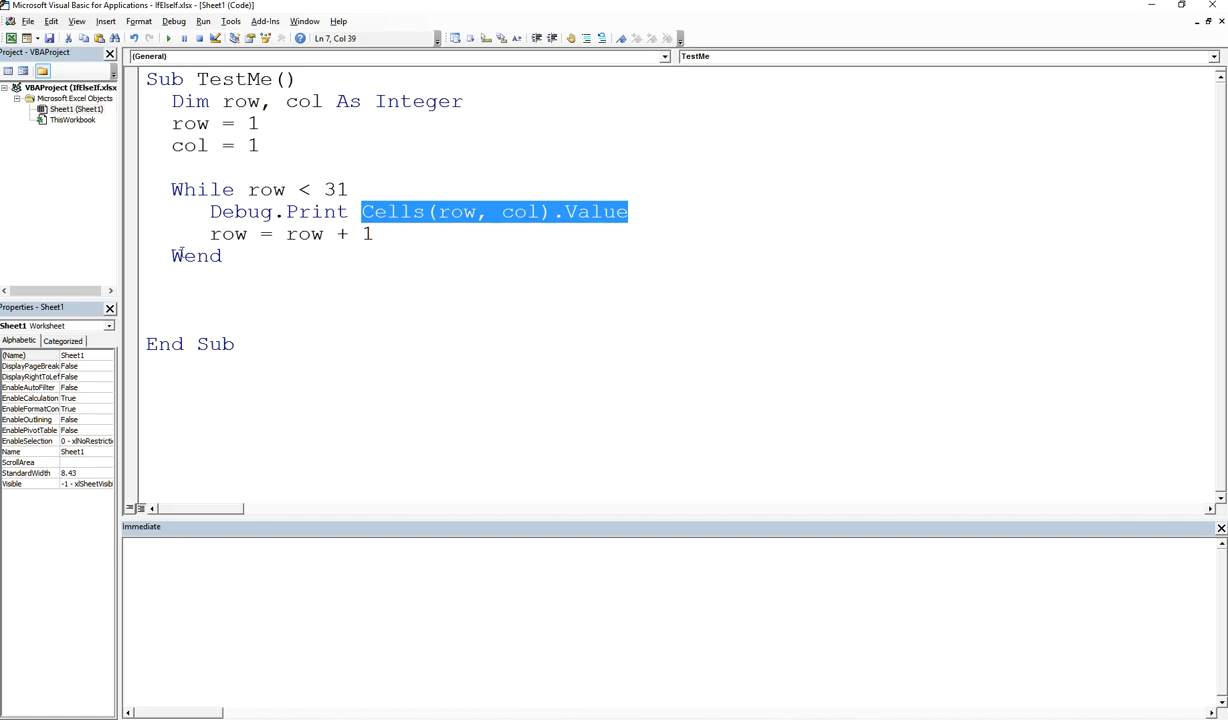
left_click(130, 190)
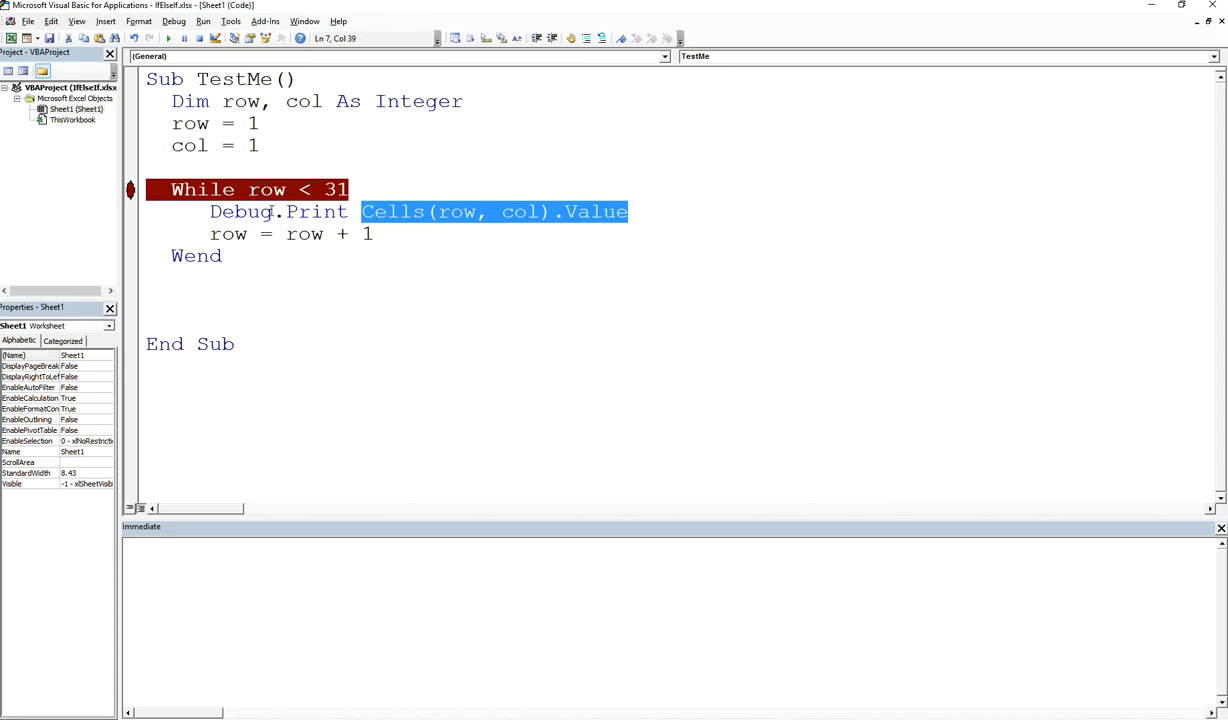
mouse_move(218, 232)
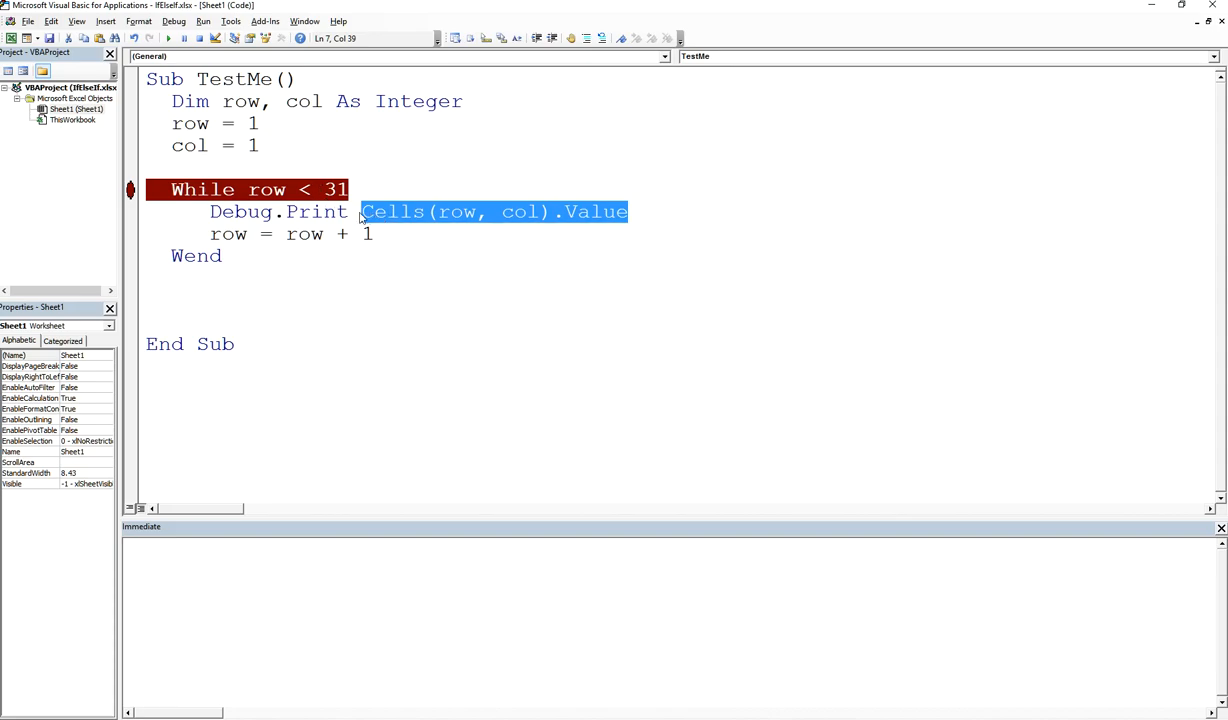
mouse_move(448, 228)
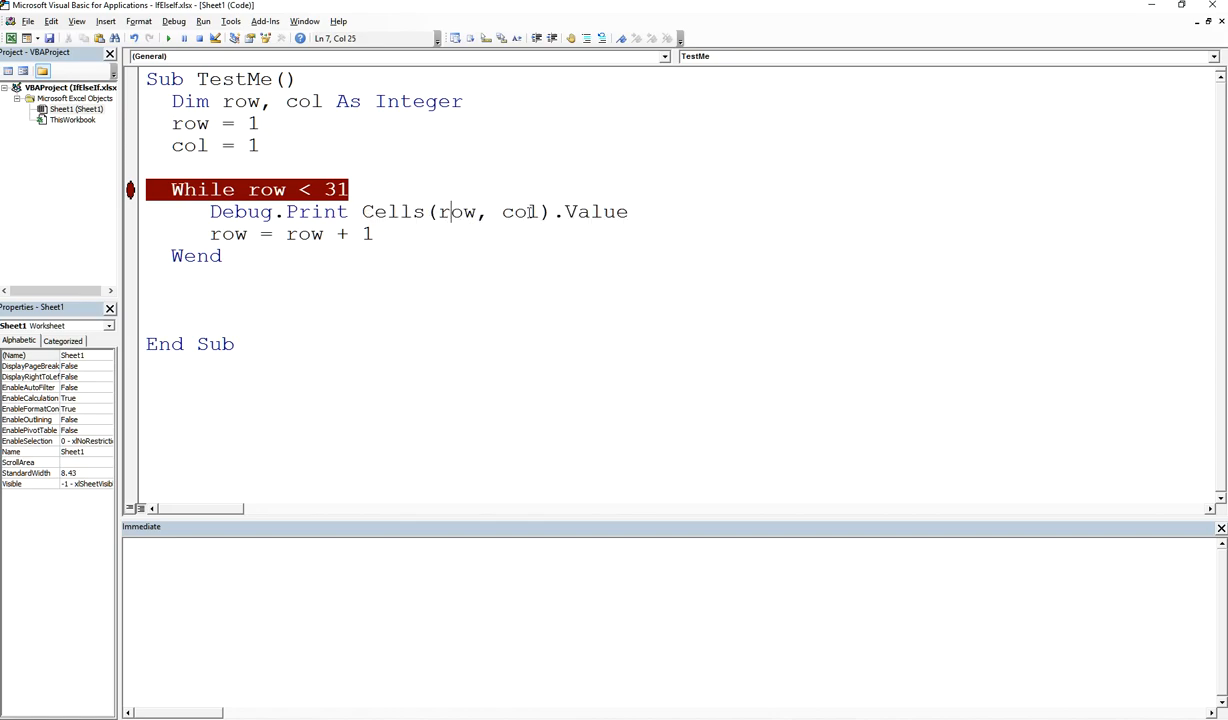
mouse_move(324, 164)
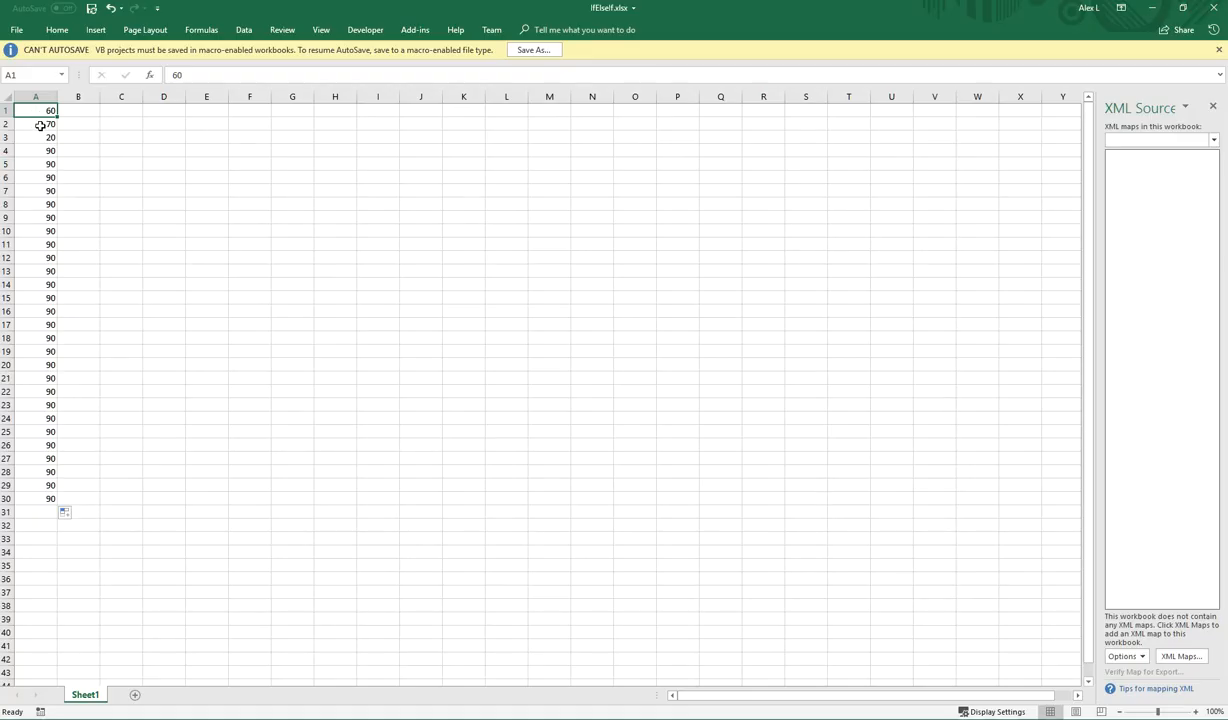
Step: Run TestMe so the Immediate window lists 60, 70, 20, 90… and begin typing 5 in A30
left_click(36, 124)
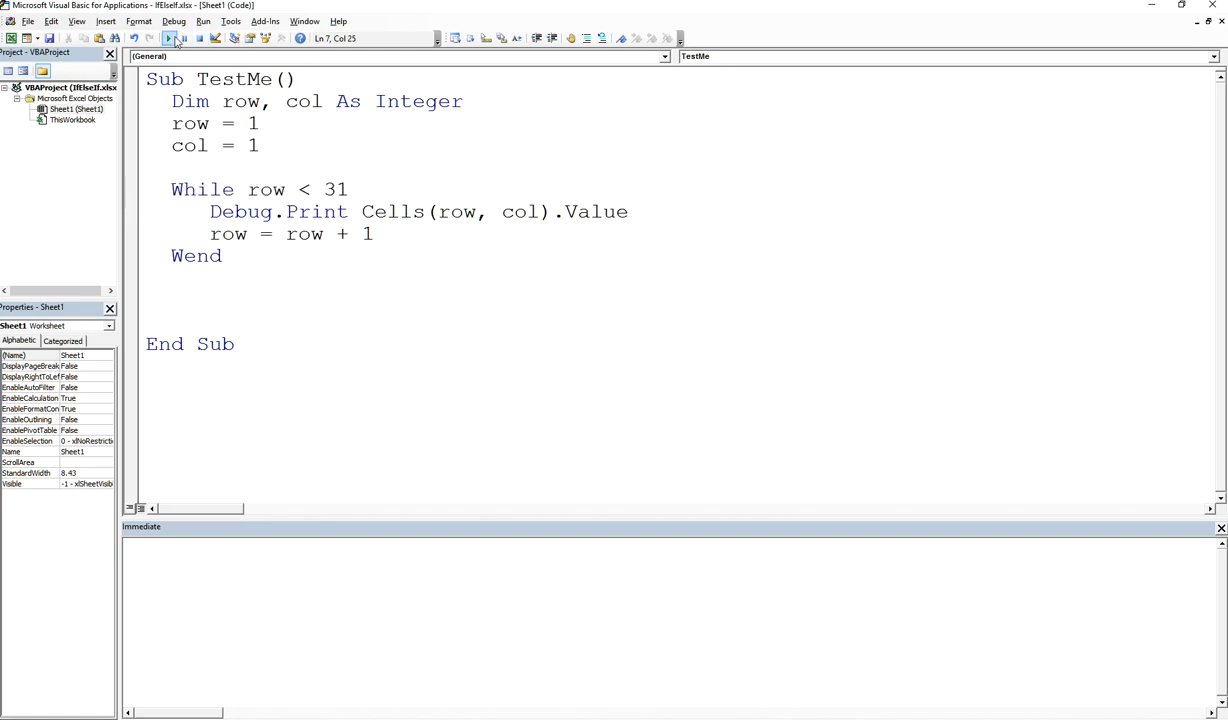
left_click(168, 38)
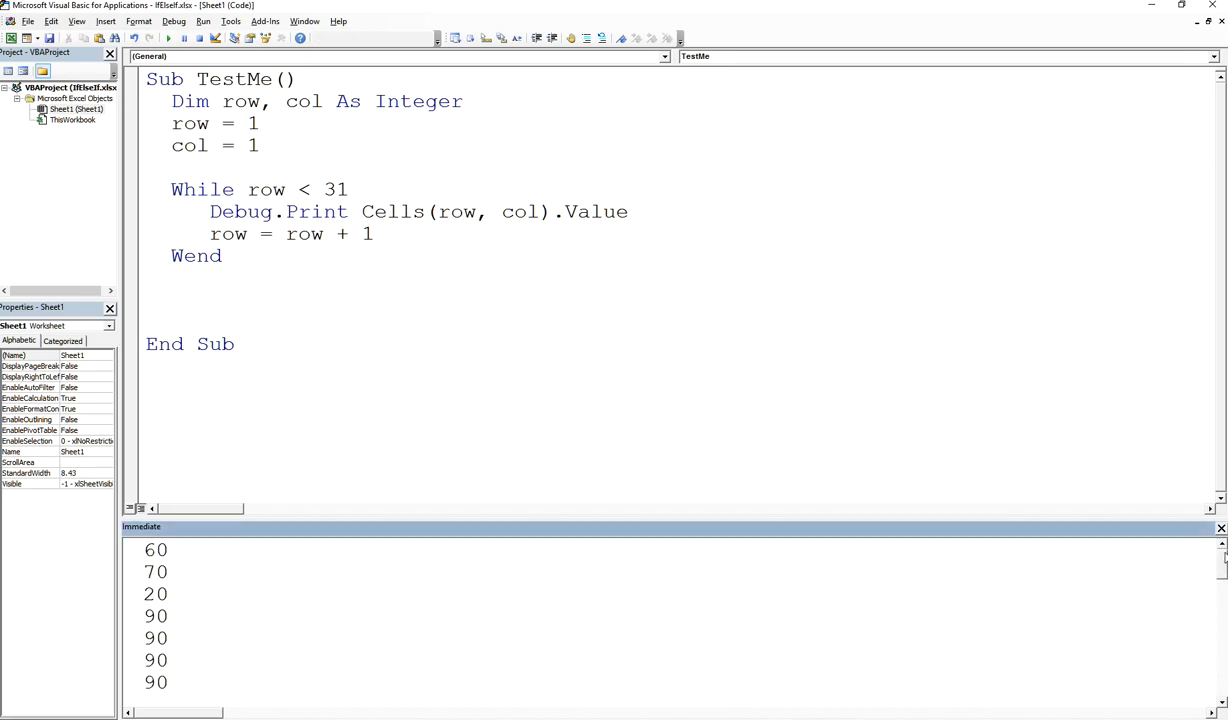
scroll("down", 3)
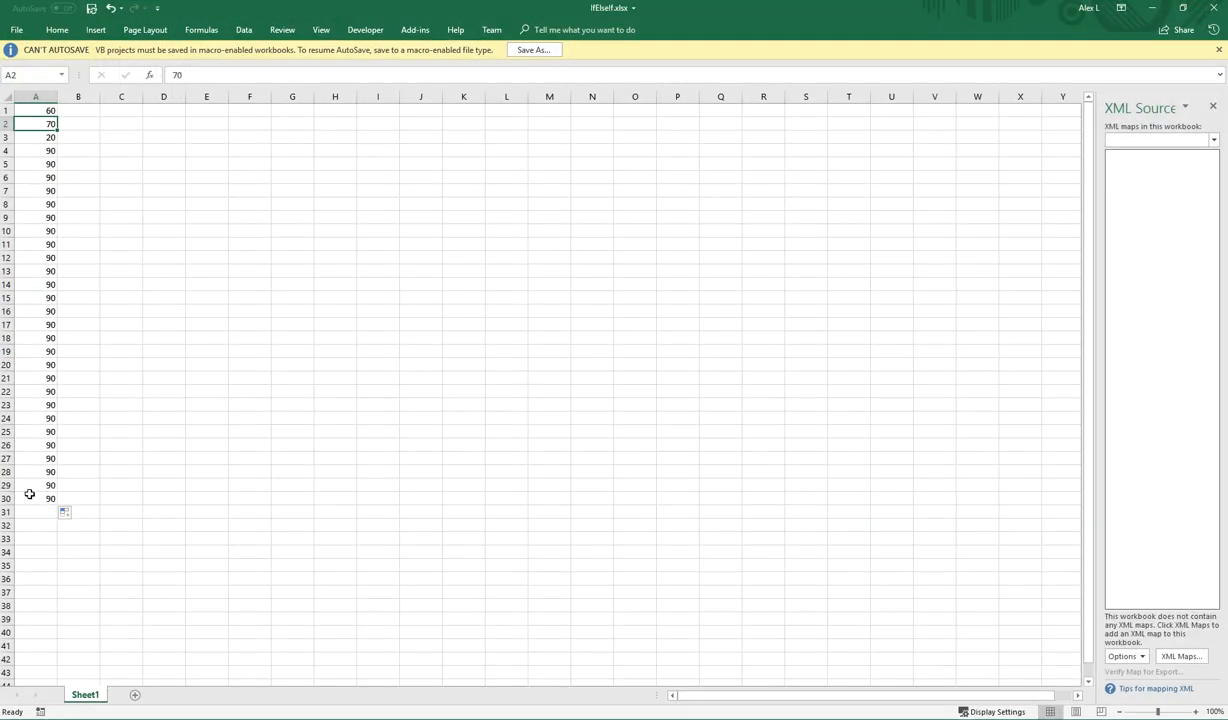
type("58")
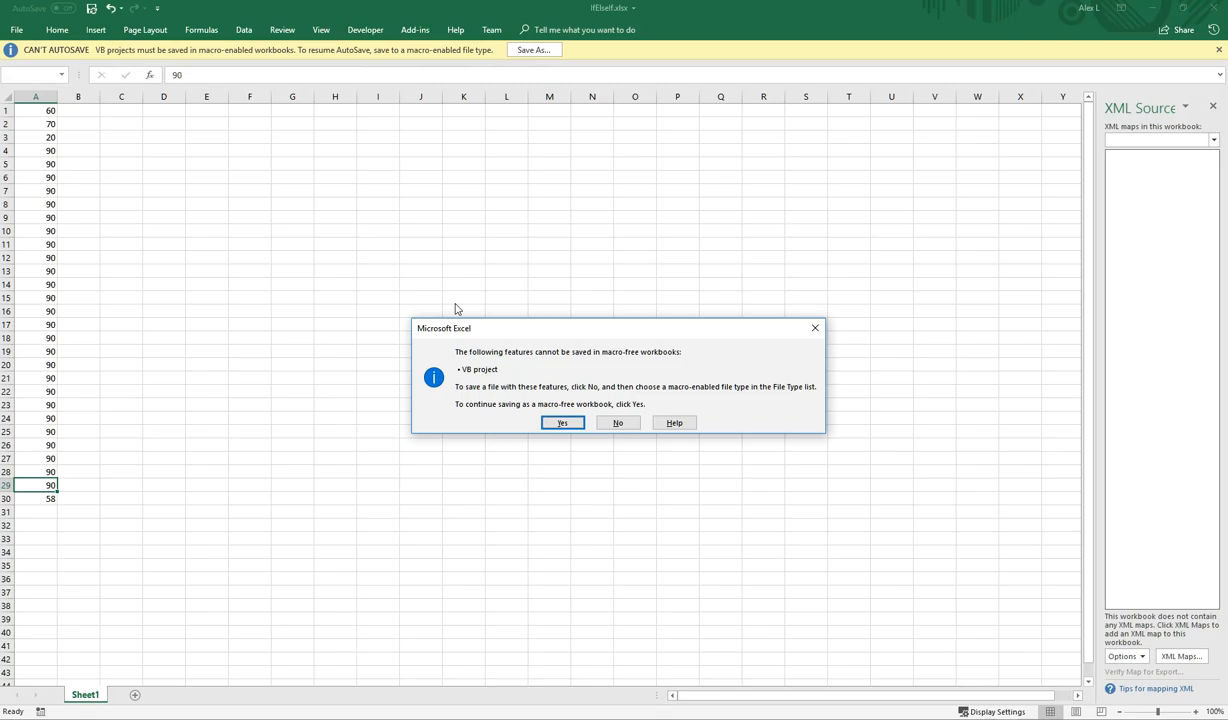
Step: Confirm saving the workbook as macro-free after changing A30 to 58
left_click(562, 422)
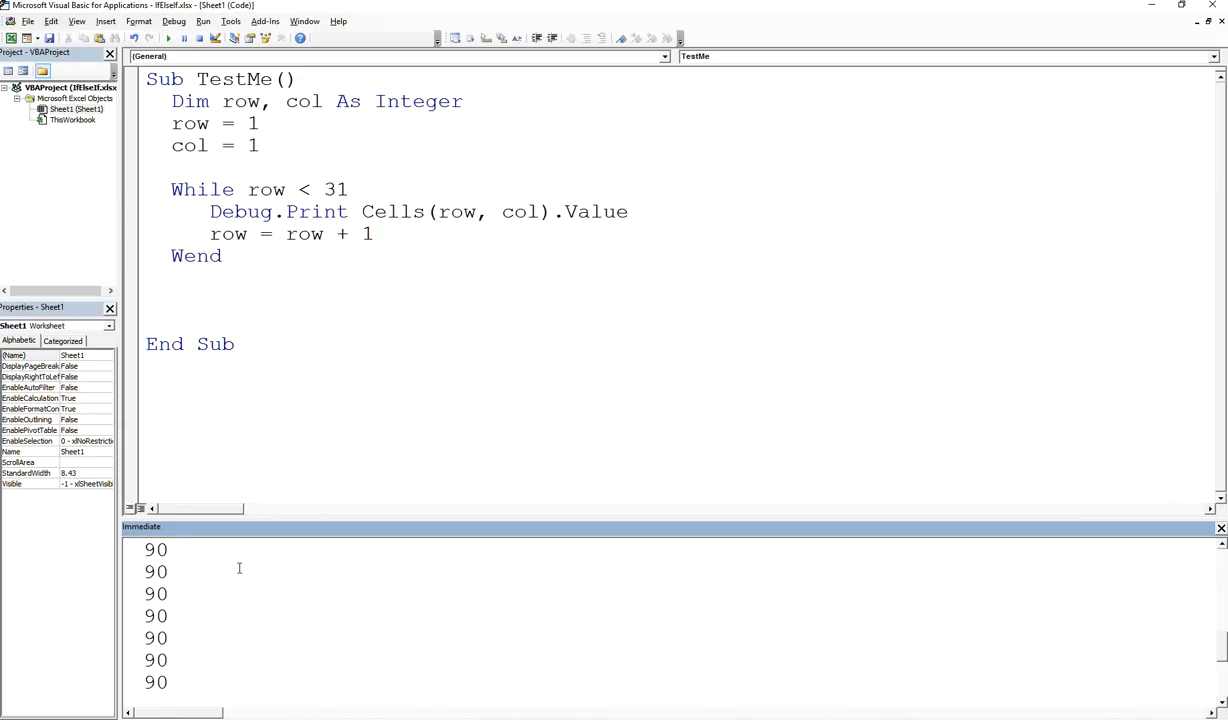
Step: Rerun TestMe and pick out the final printed value 58 in the Immediate window
left_click(224, 256)
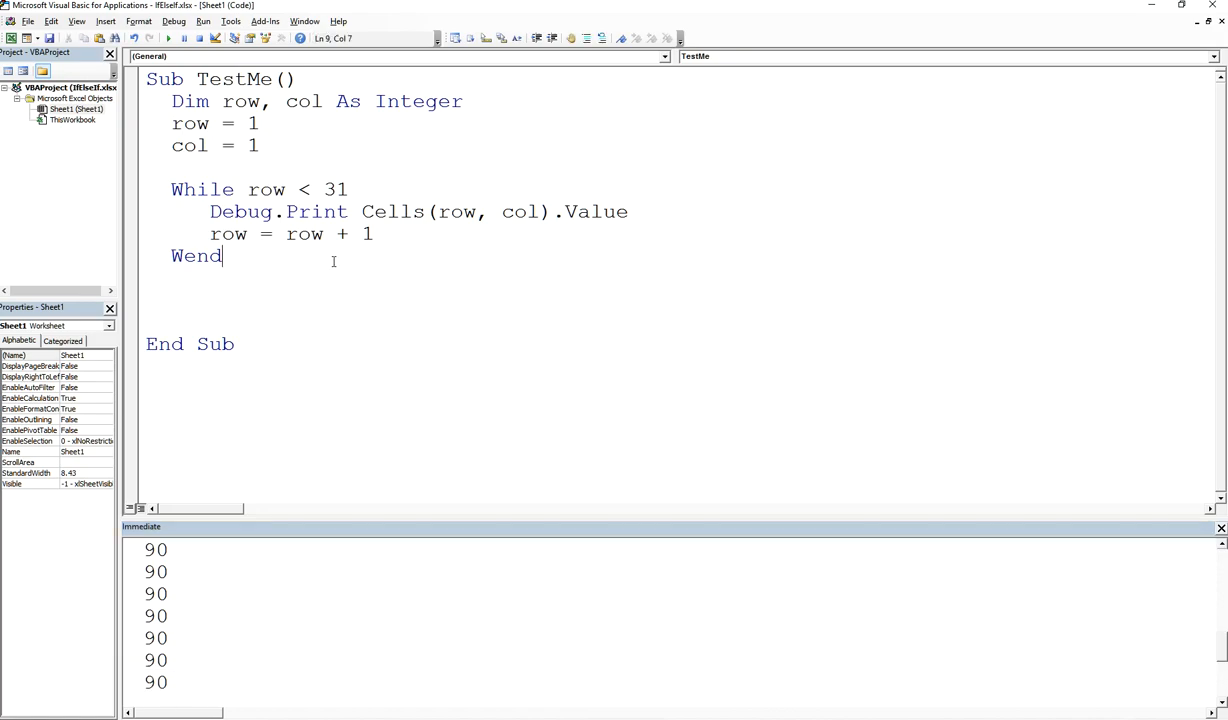
left_click(170, 38)
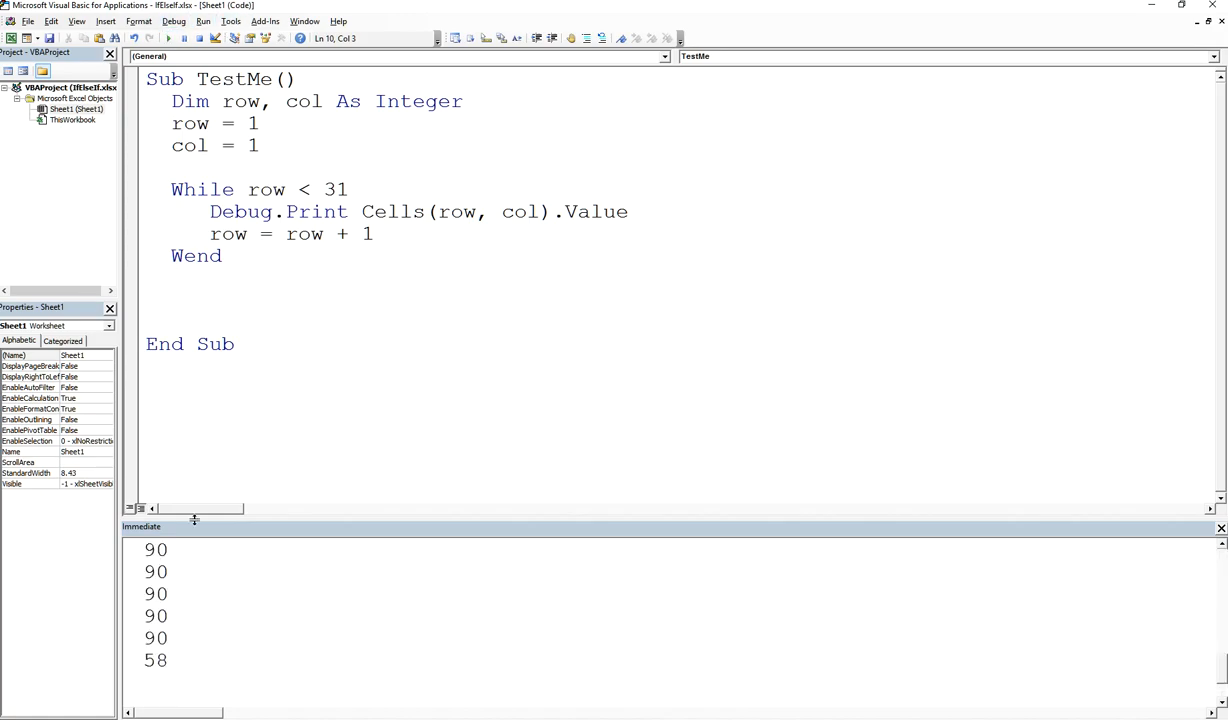
double_click(156, 660)
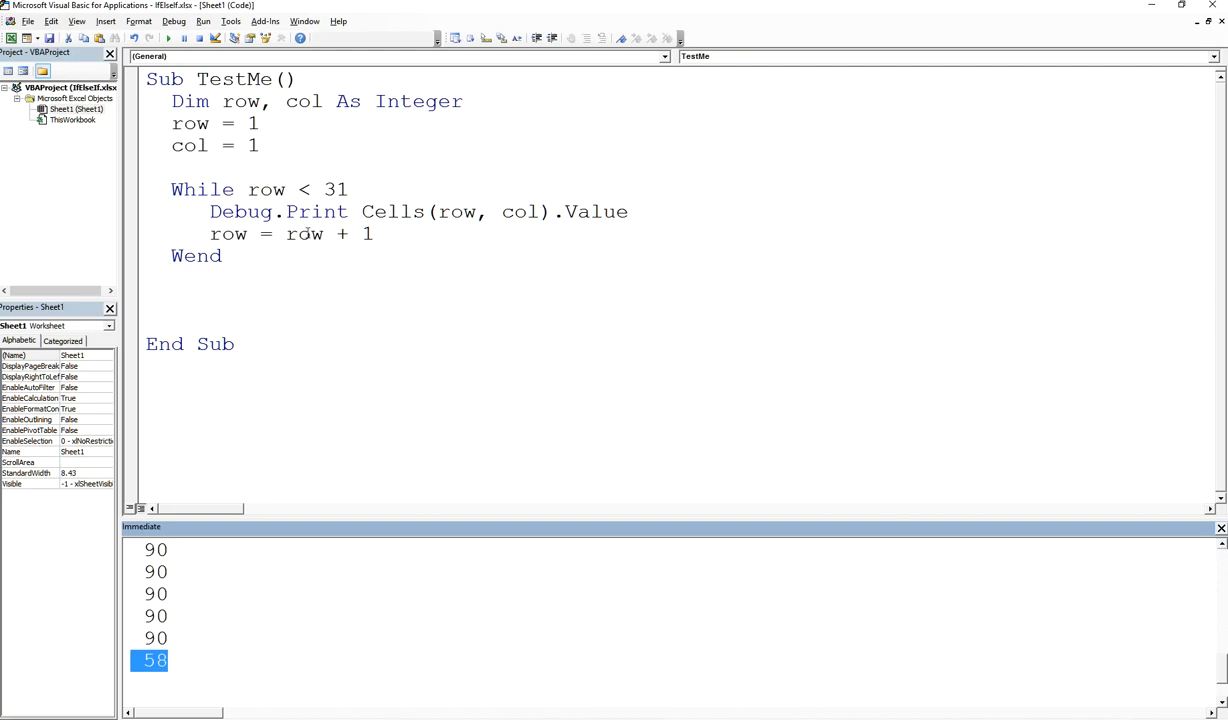
double_click(304, 234)
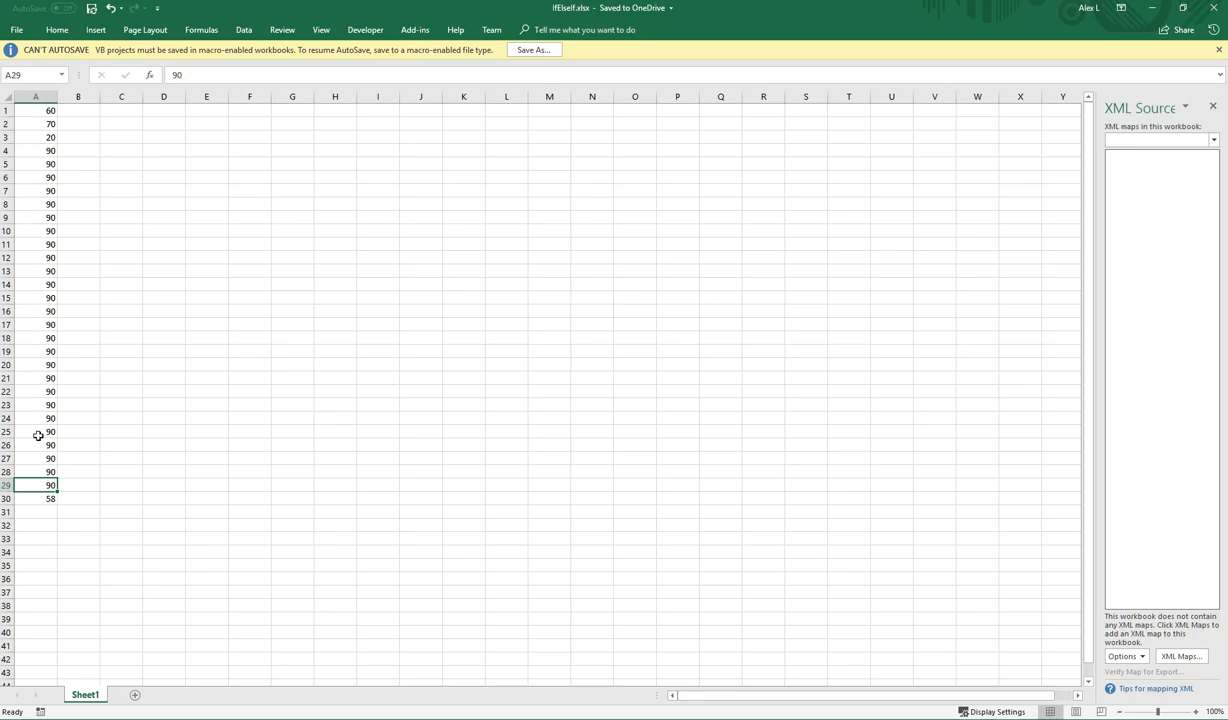
mouse_move(38, 498)
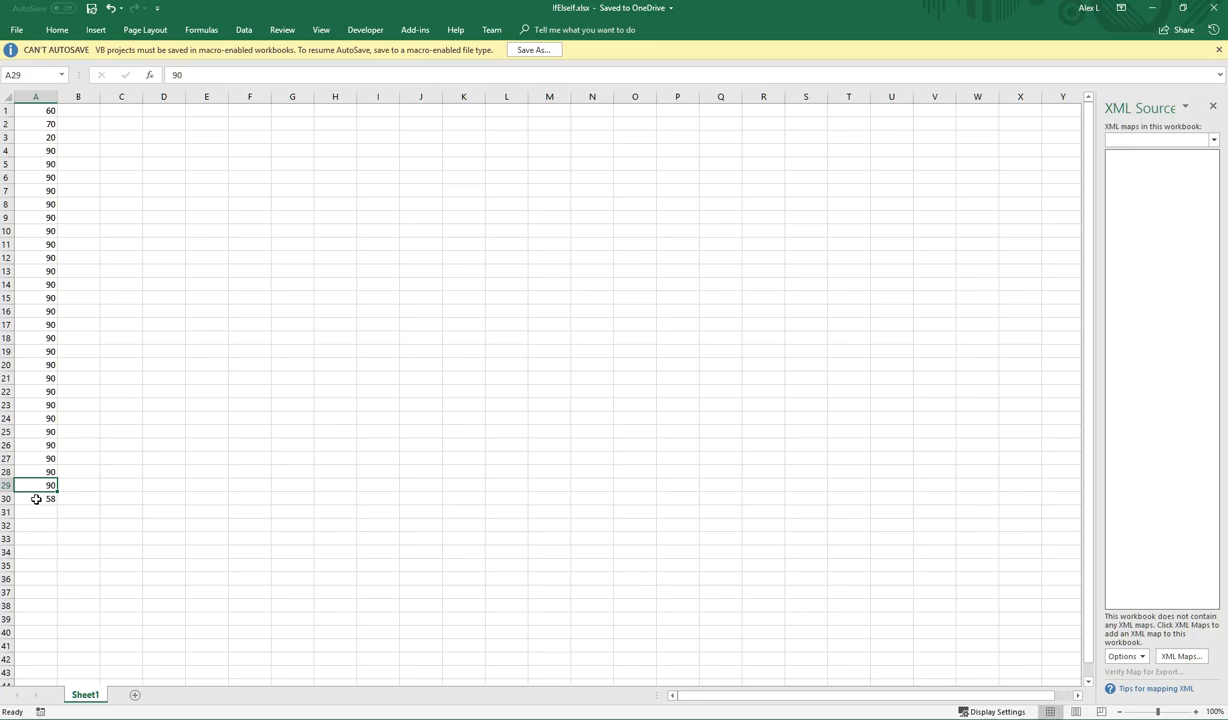
mouse_move(64, 318)
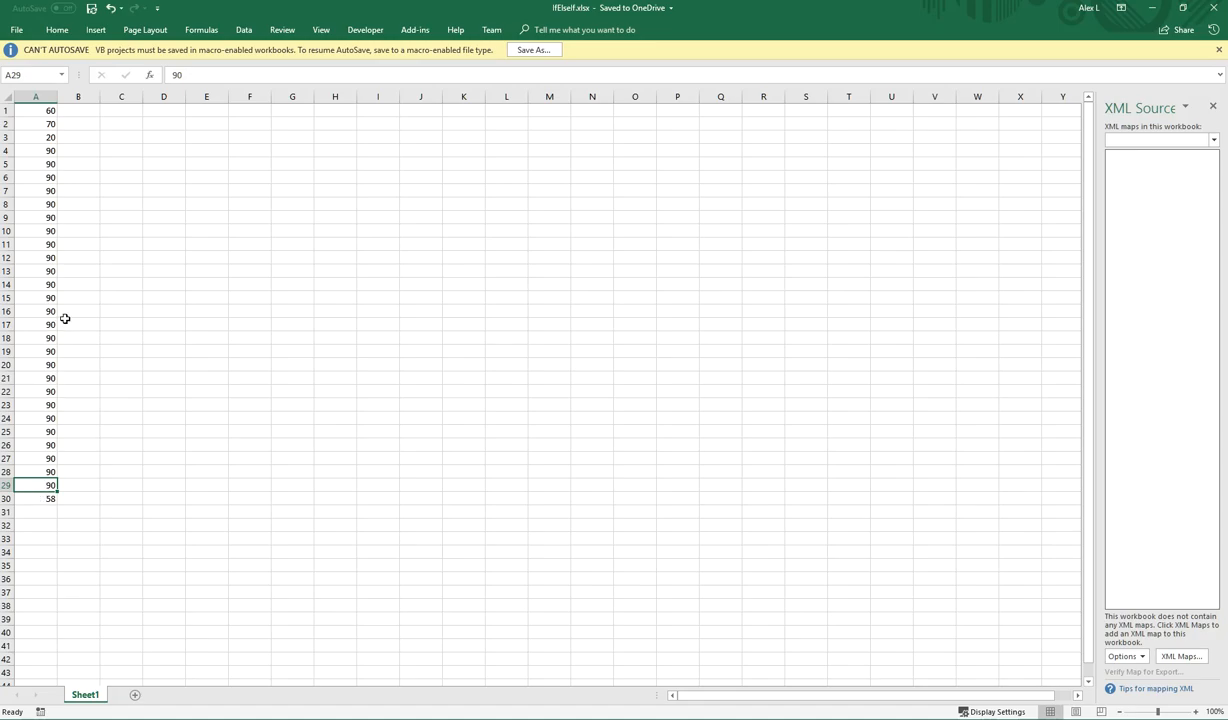
mouse_move(80, 212)
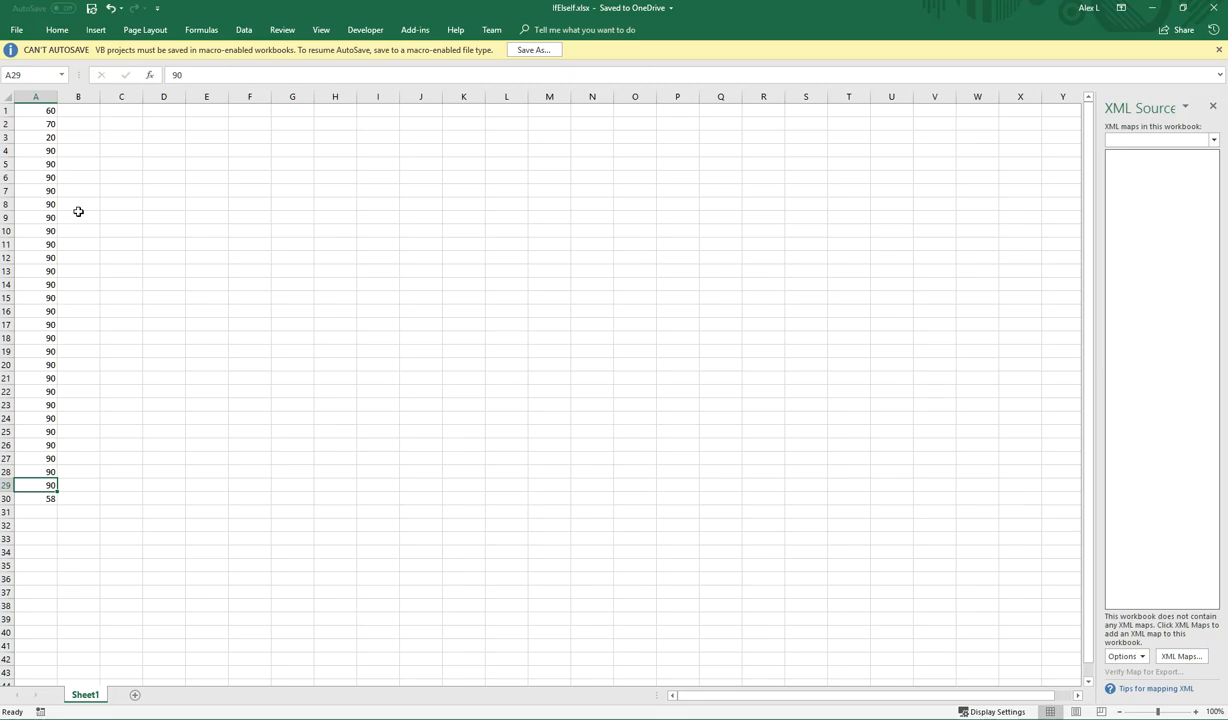
mouse_move(84, 254)
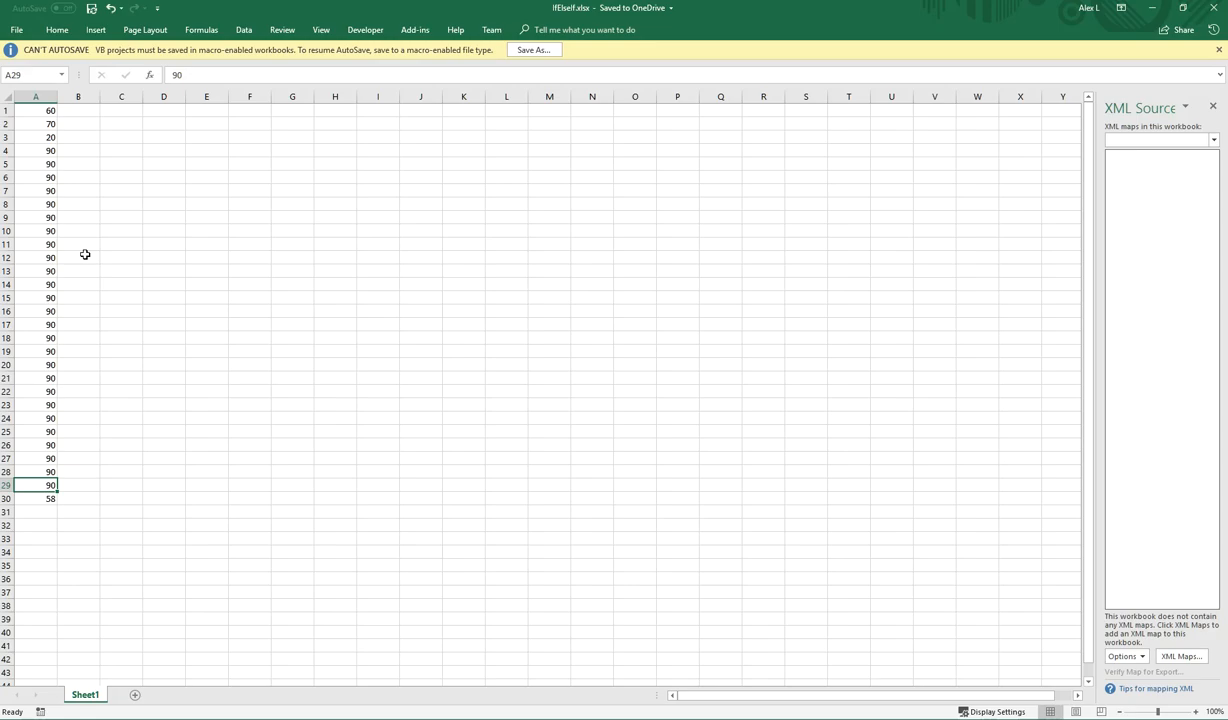
mouse_move(84, 156)
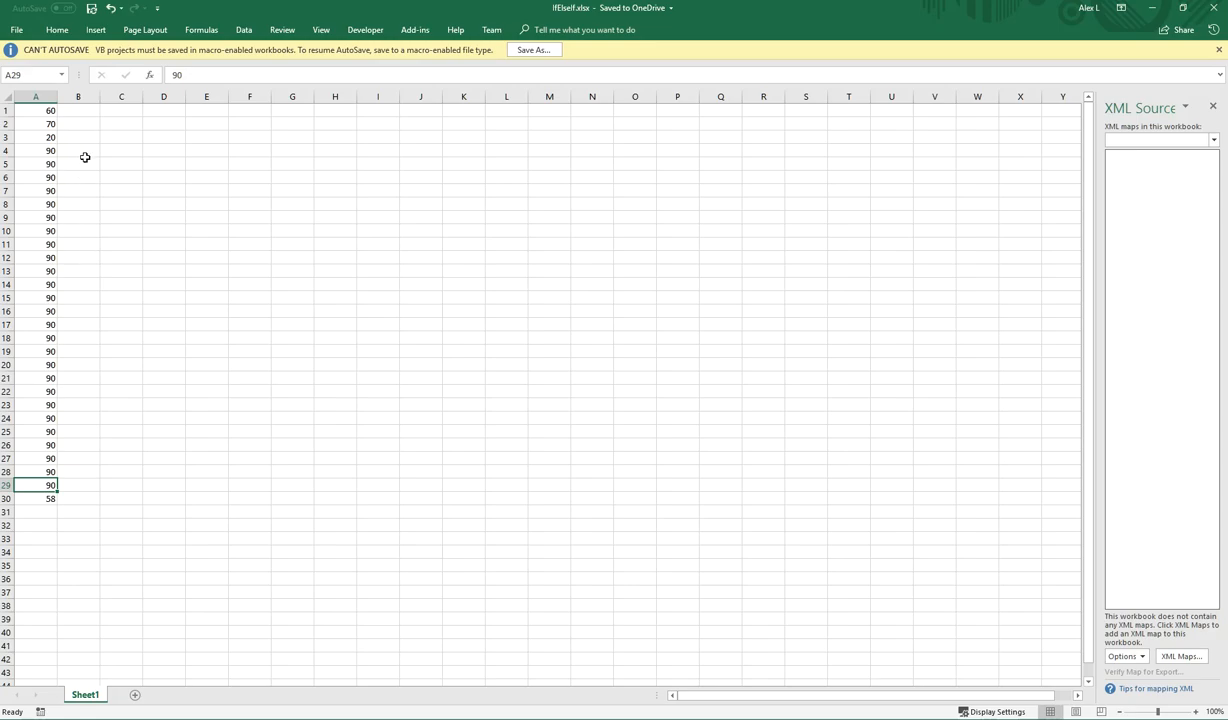
mouse_move(98, 190)
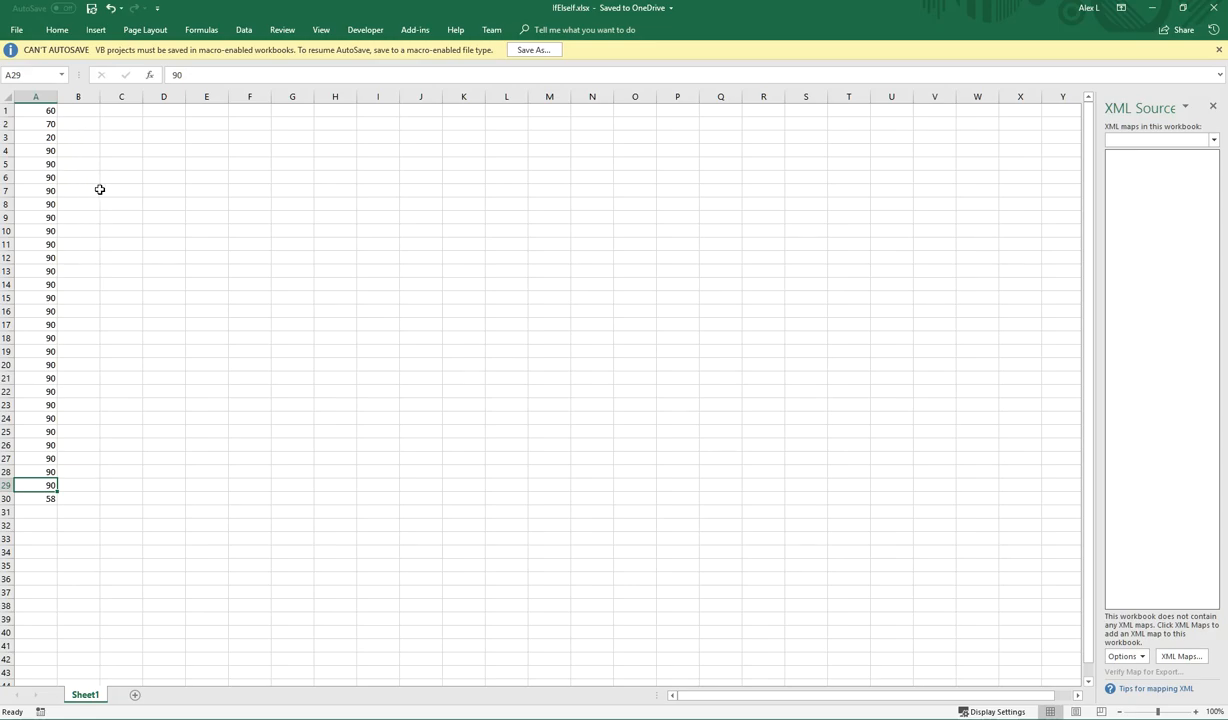